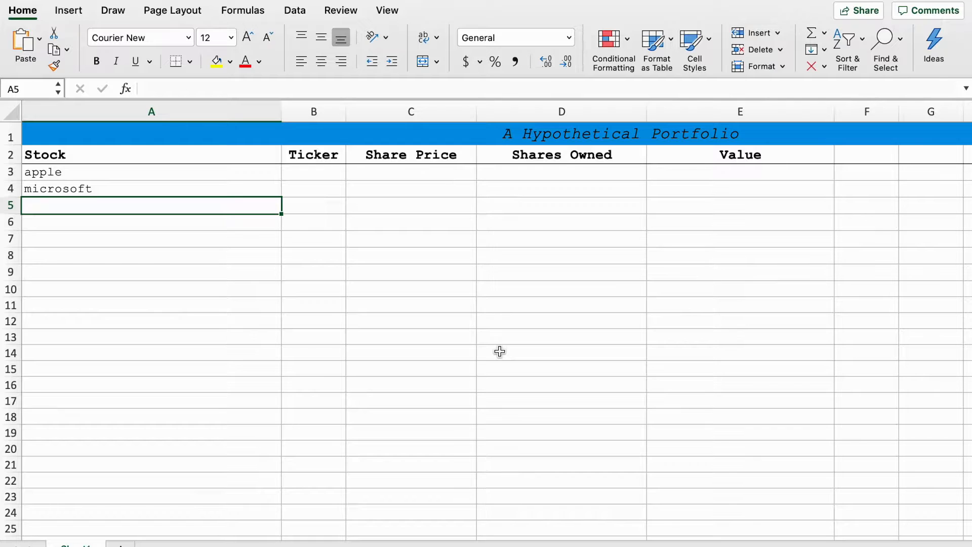
{"action": "mouse_move", "coordinate": [502, 351]}
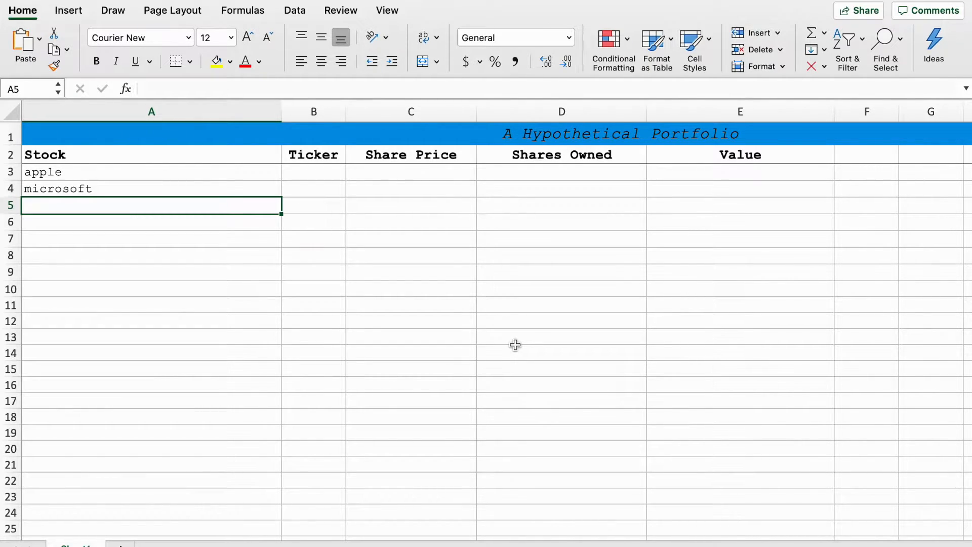
{"action": "mouse_move", "coordinate": [258, 158]}
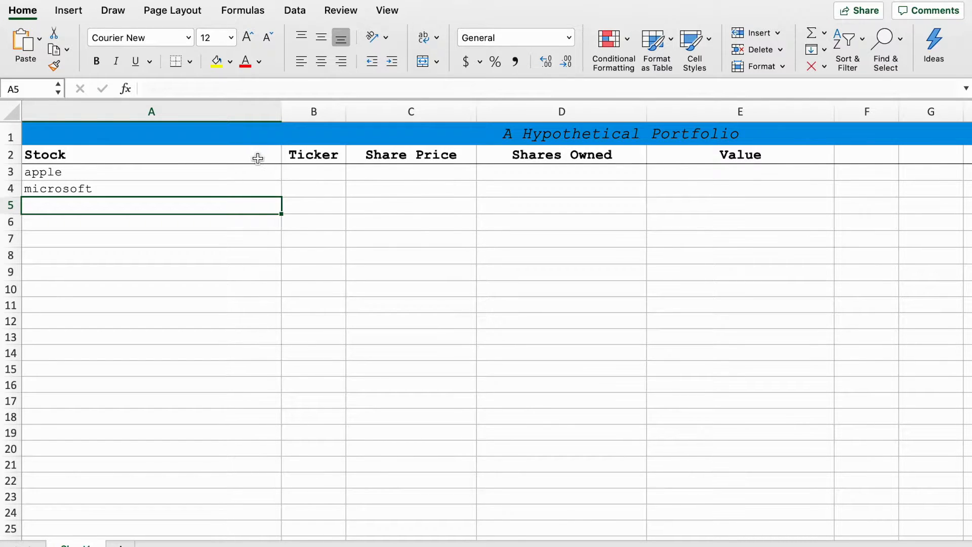
Enter berkshire hathaway, coca-cola and mcdonalds in A5:A7 below microsoft
{"action": "left_click", "coordinate": [314, 154]}
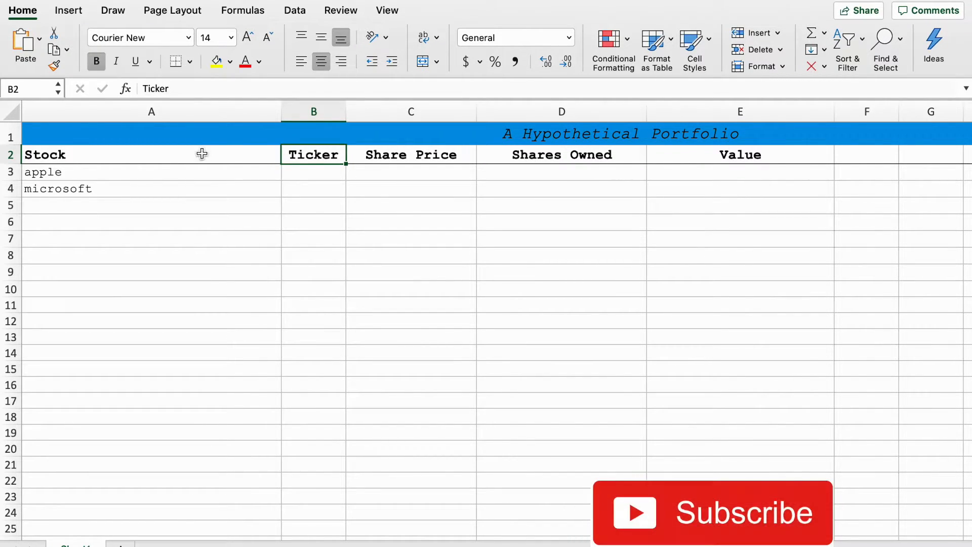
{"action": "mouse_move", "coordinate": [177, 174]}
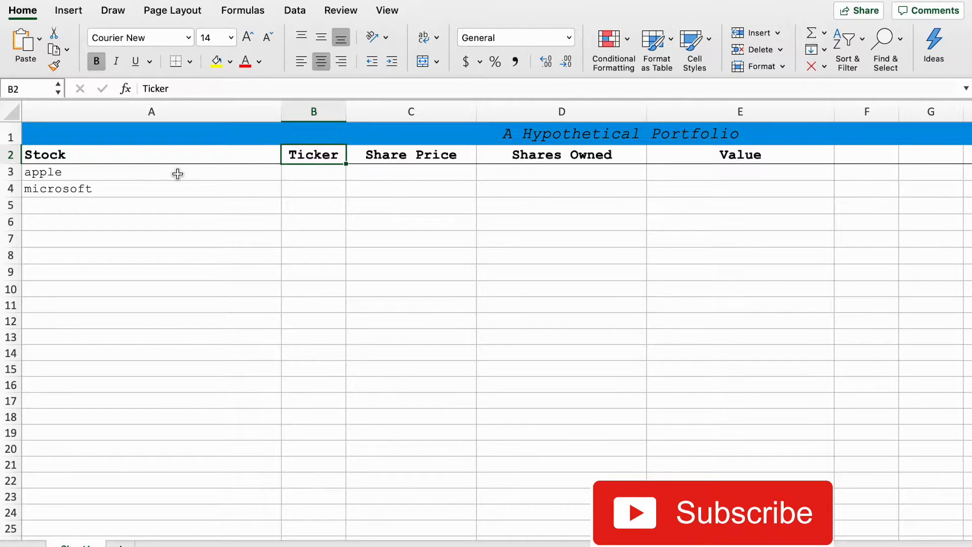
{"action": "left_click", "coordinate": [152, 189]}
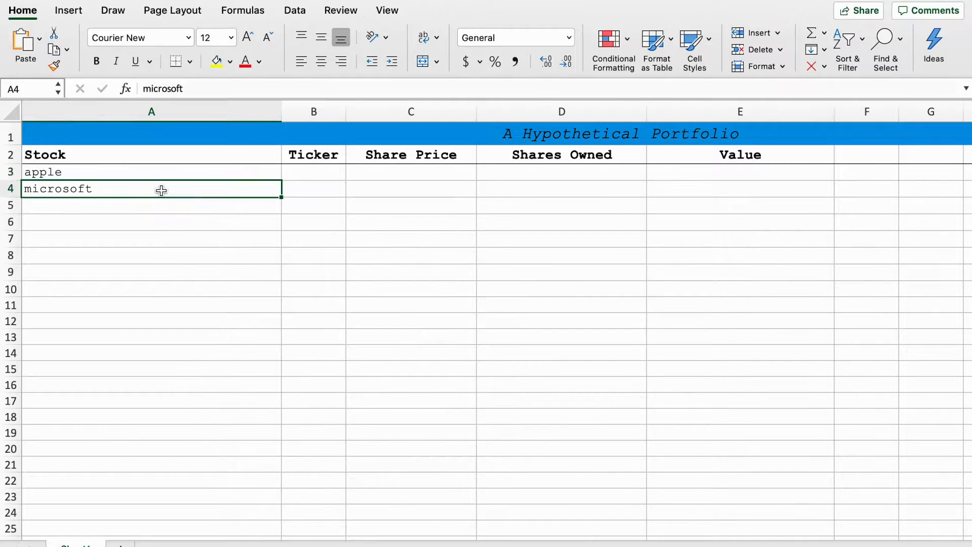
{"action": "key", "text": "enter"}
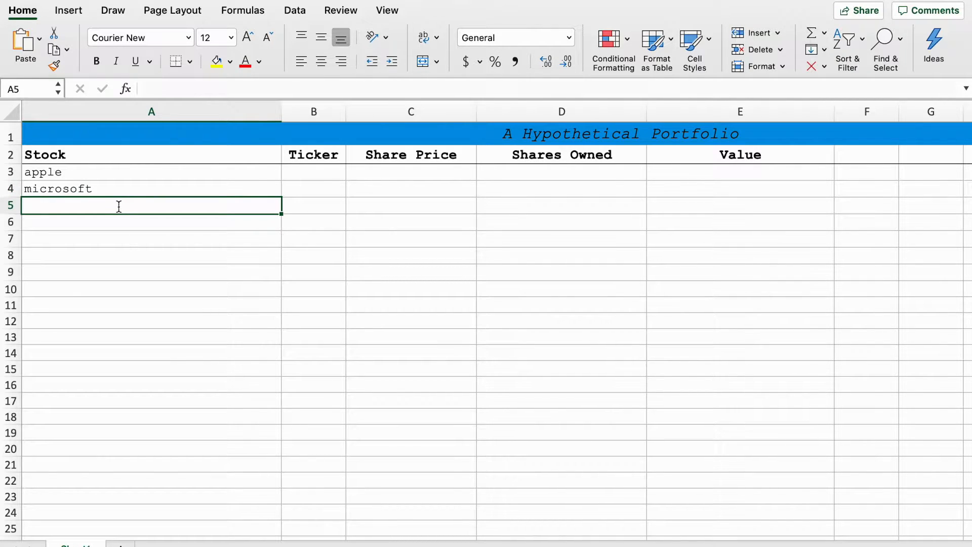
{"action": "type", "text": "berkshire ha"}
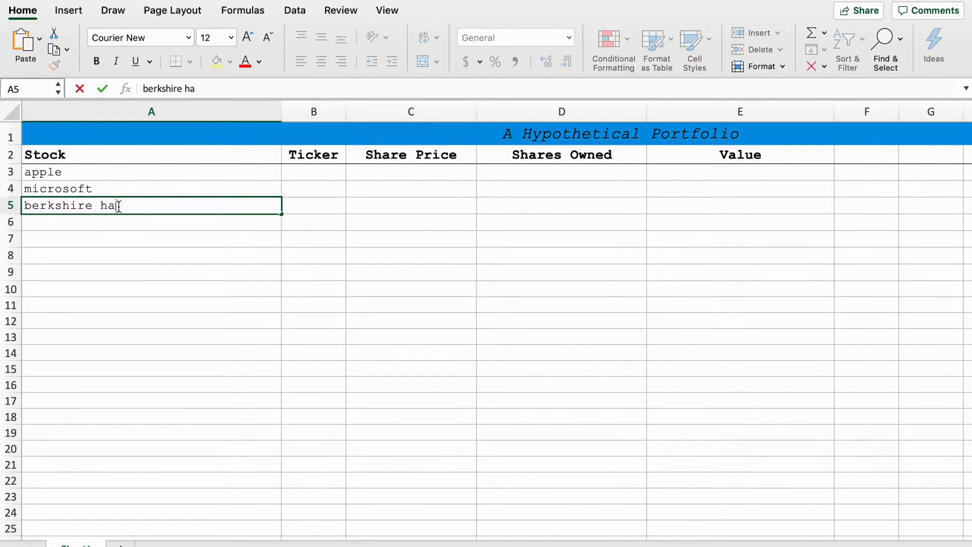
{"action": "type", "text": "thaway"}
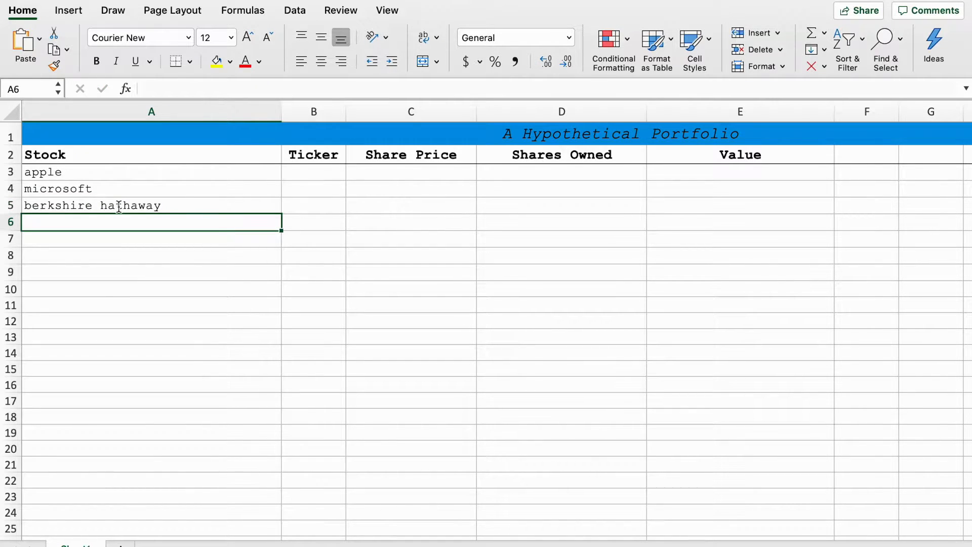
{"action": "type", "text": "coca-co"}
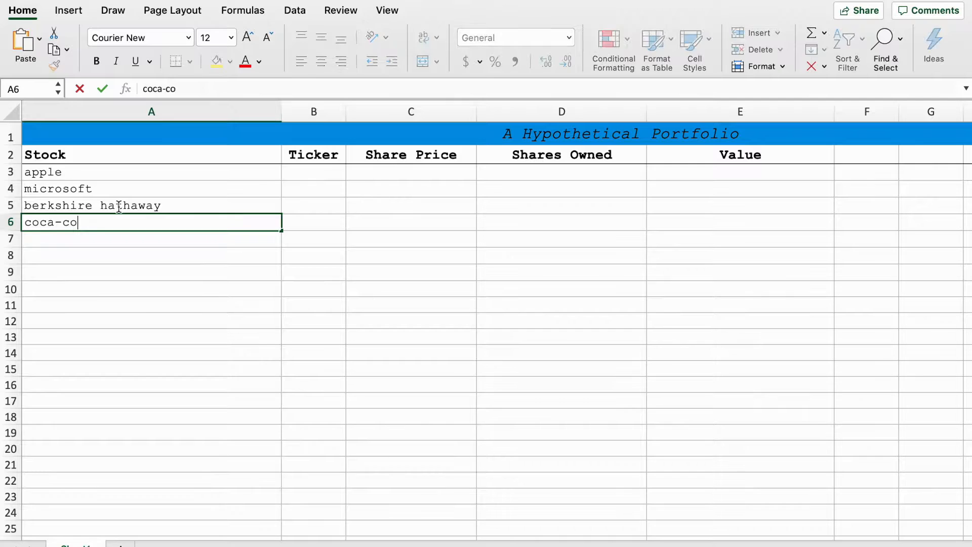
{"action": "key", "text": "Enter"}
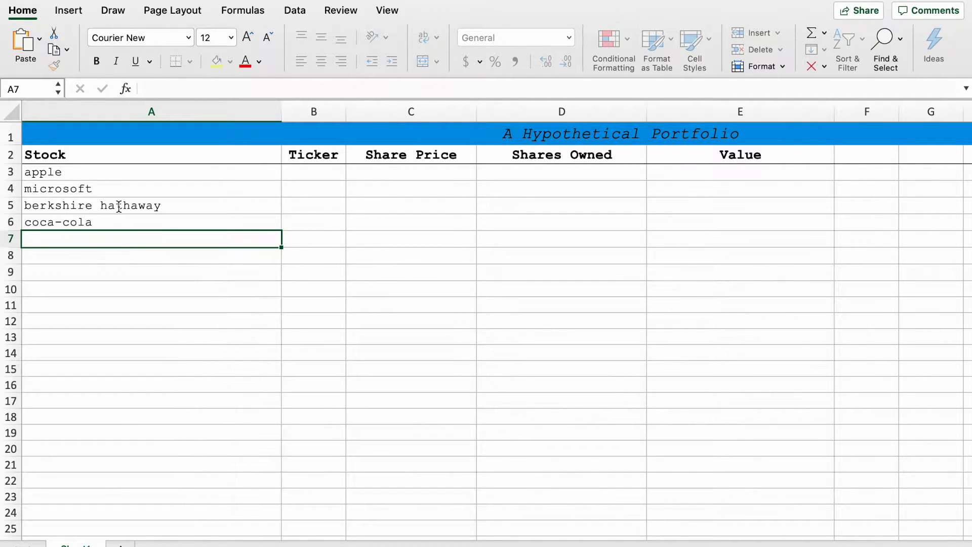
{"action": "type", "text": "mcdona"}
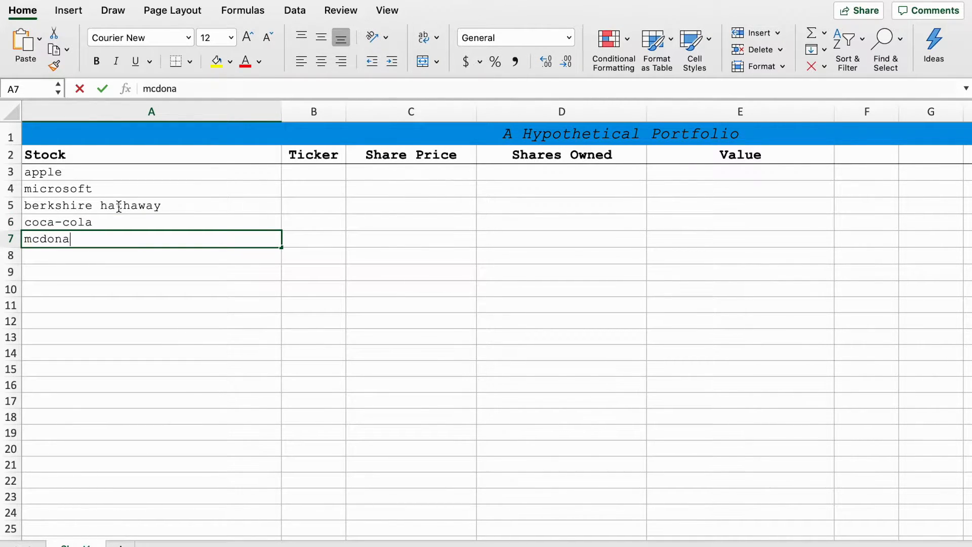
{"action": "type", "text": "lds"}
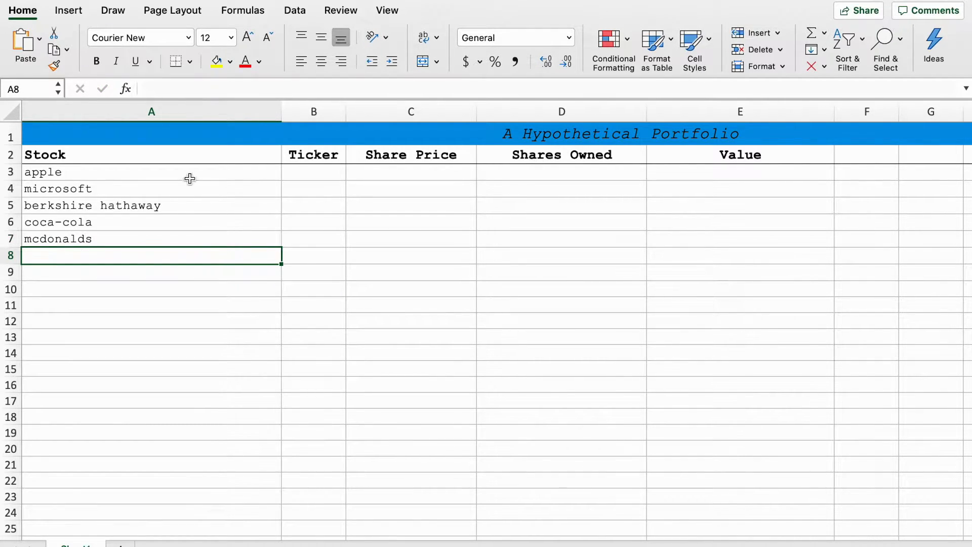
Convert the five stock names in A3:A7 to the linked Stocks data type
{"action": "left_click_drag", "start_coordinate": [152, 171], "coordinate": [151, 238]}
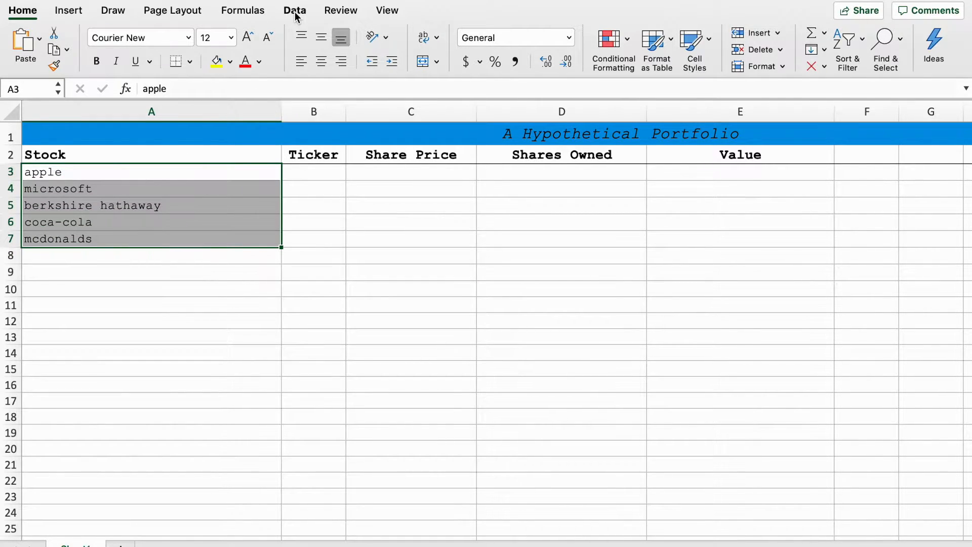
{"action": "left_click", "coordinate": [296, 11]}
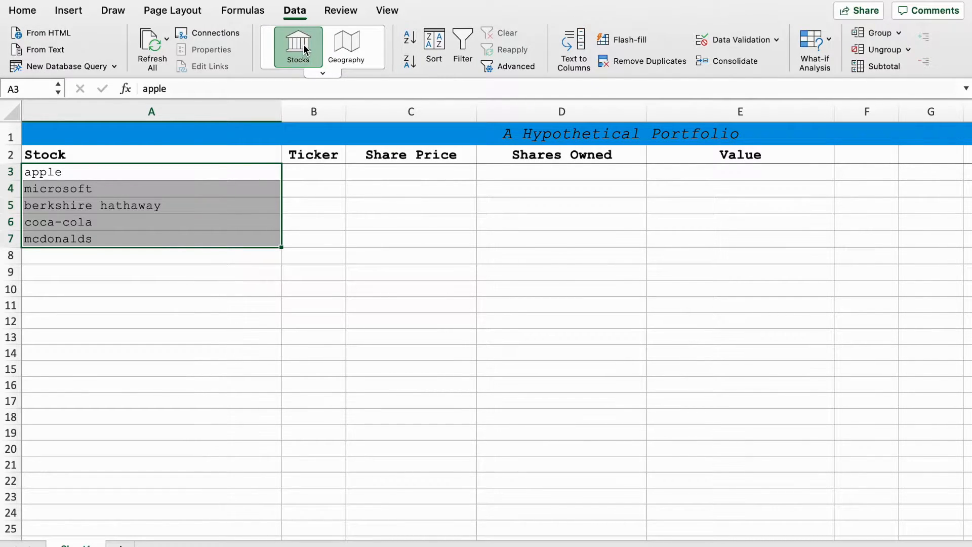
{"action": "left_click", "coordinate": [298, 47]}
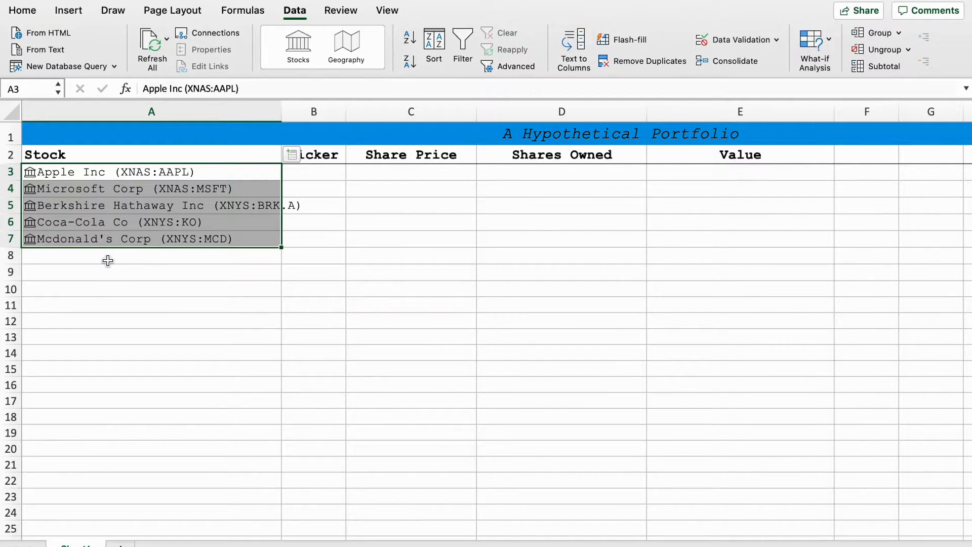
{"action": "left_click", "coordinate": [23, 11]}
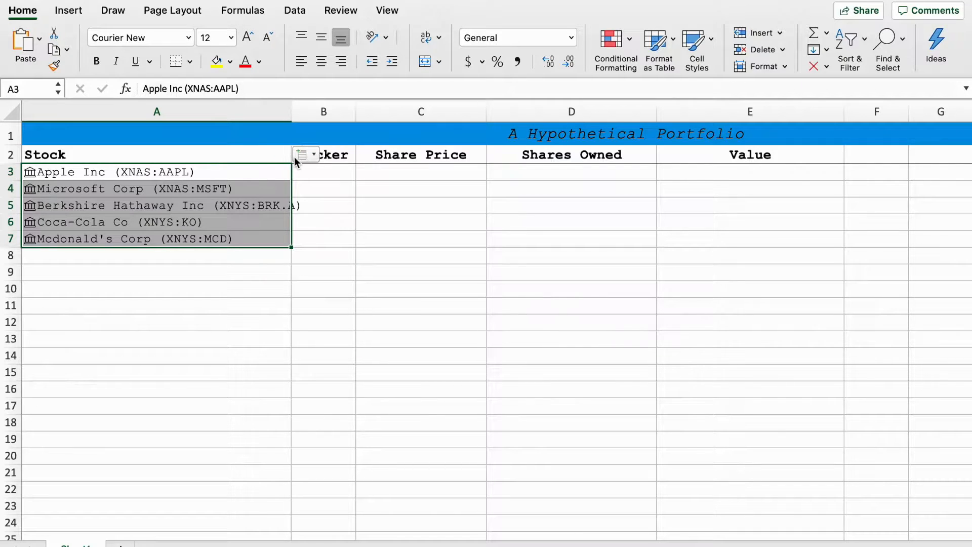
Insert the Ticker symbol and Price fields for all five linked stocks
{"action": "left_click", "coordinate": [302, 154]}
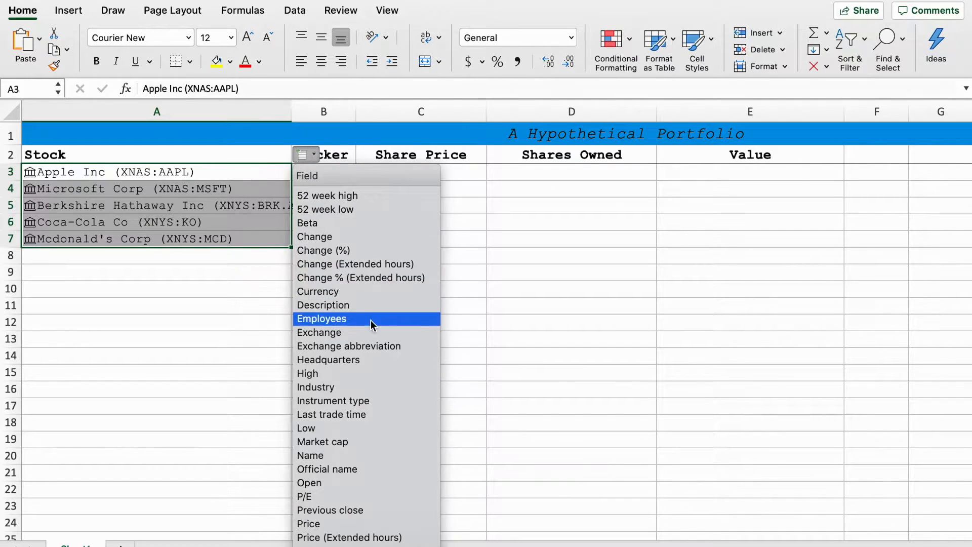
{"action": "mouse_move", "coordinate": [372, 346]}
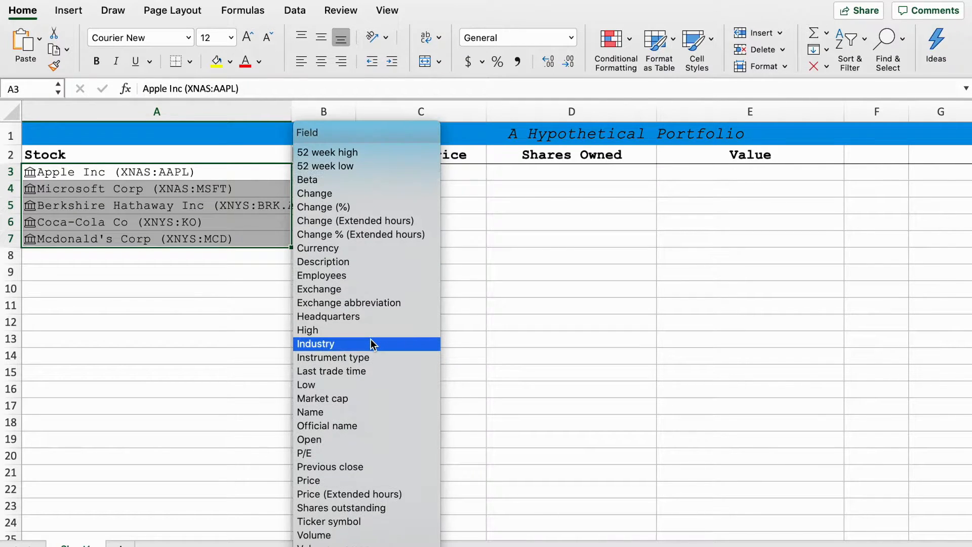
{"action": "mouse_move", "coordinate": [348, 524]}
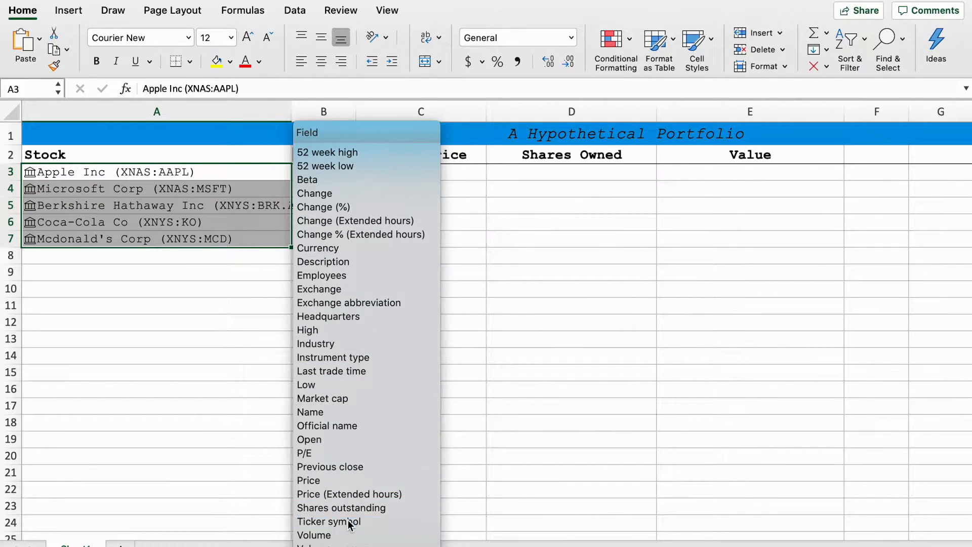
{"action": "left_click", "coordinate": [329, 522]}
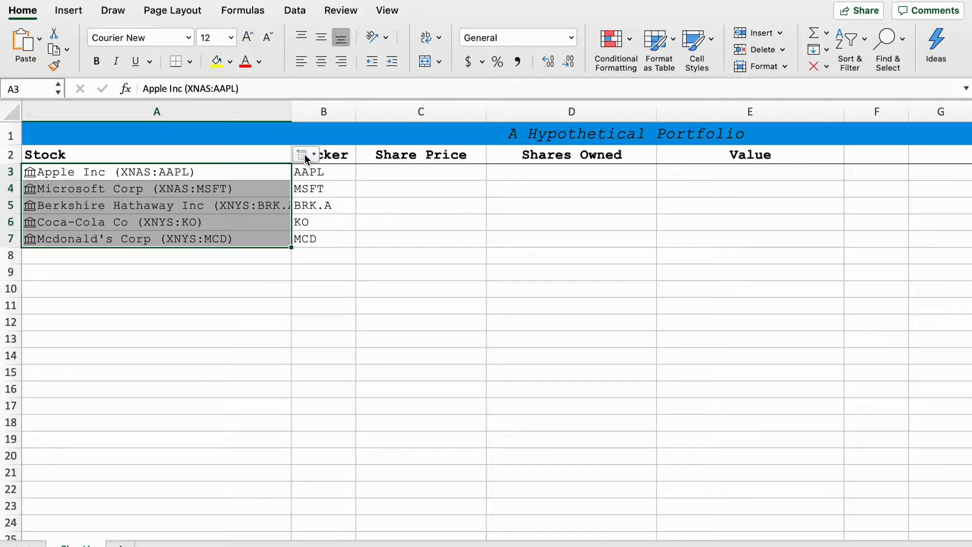
{"action": "left_click", "coordinate": [305, 155]}
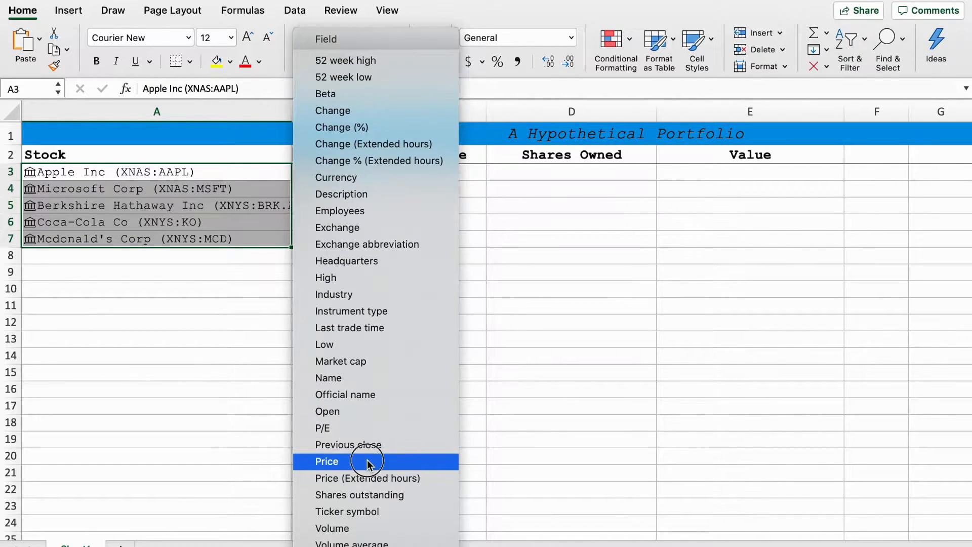
{"action": "left_click", "coordinate": [326, 461]}
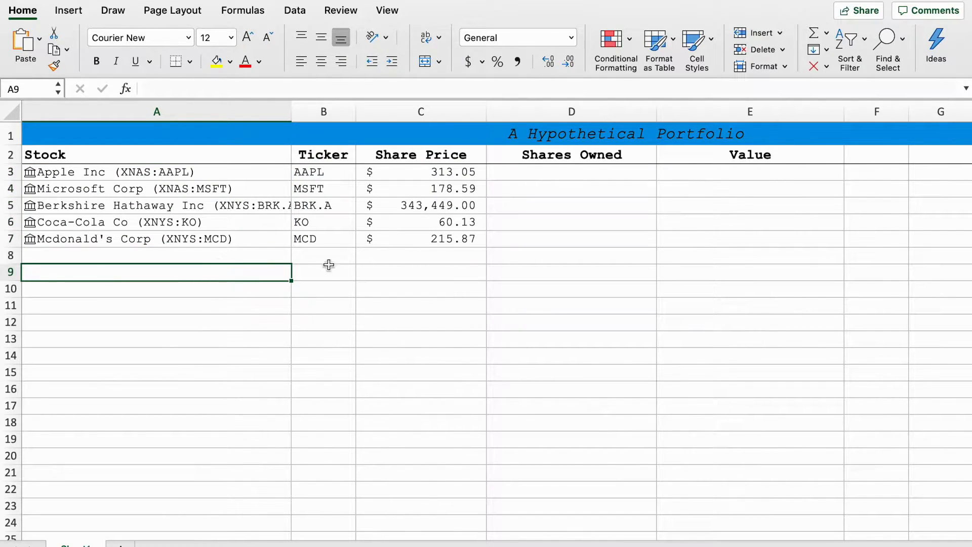
{"action": "mouse_move", "coordinate": [500, 209]}
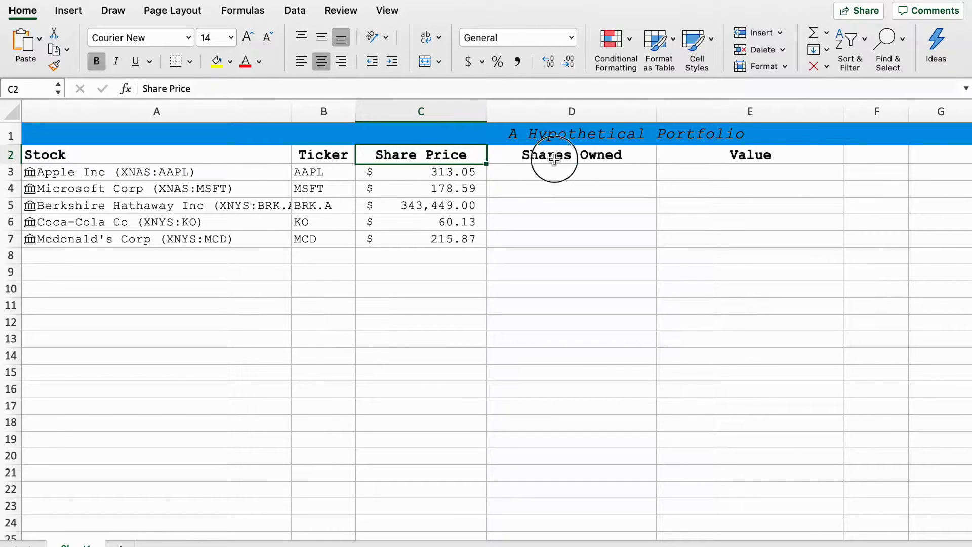
{"action": "left_click", "coordinate": [570, 154]}
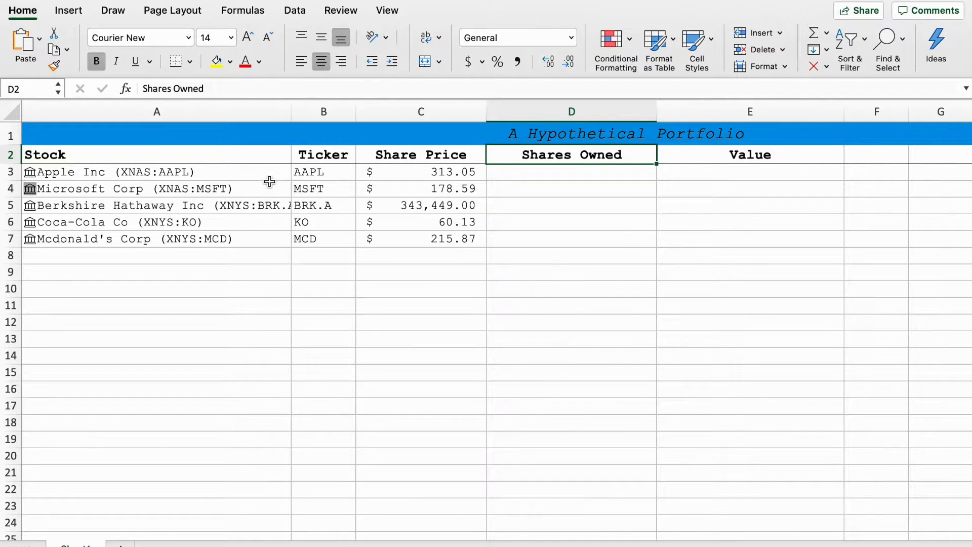
{"action": "left_click", "coordinate": [304, 154]}
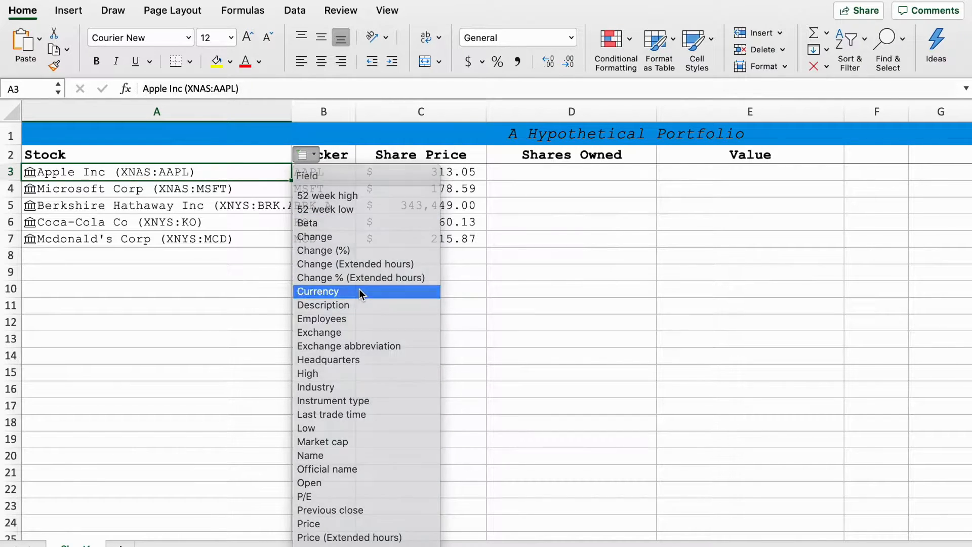
{"action": "left_click", "coordinate": [318, 292]}
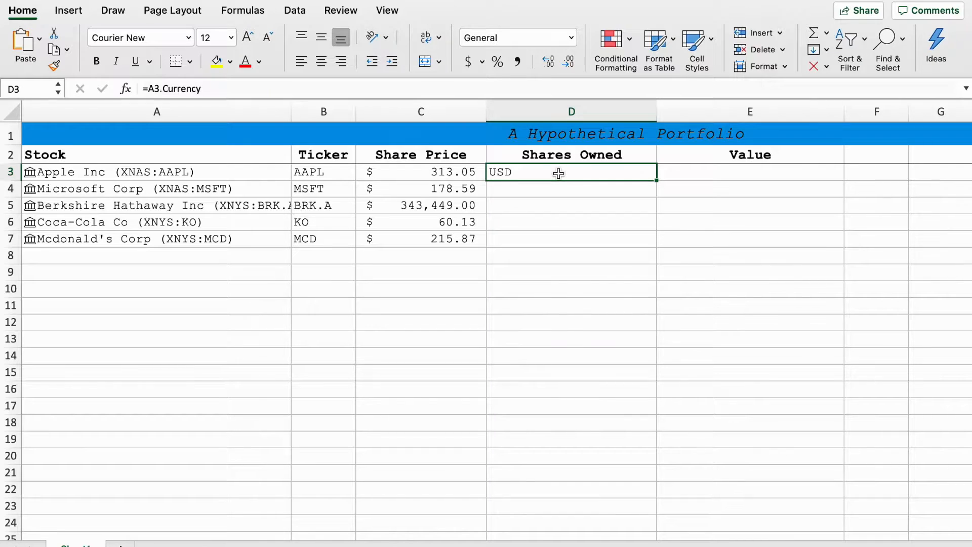
{"action": "key", "text": "Delete"}
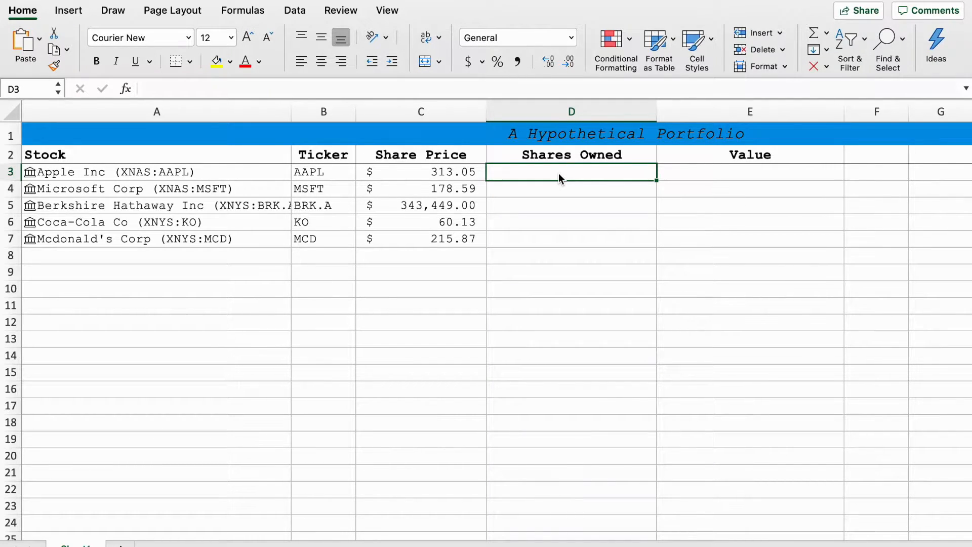
{"action": "mouse_move", "coordinate": [584, 210]}
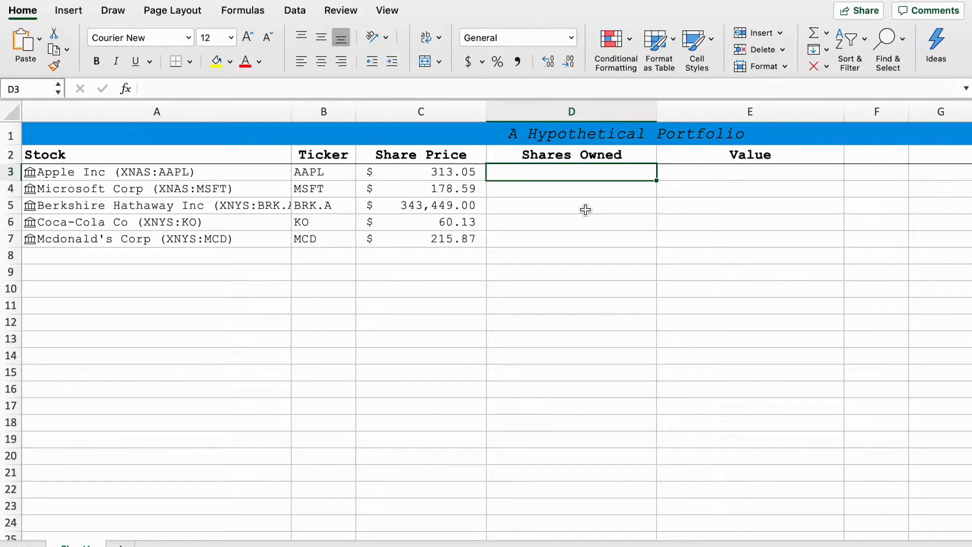
Enter share quantities 10, 5, 1, 10 and 20 in D3:D7
{"action": "type", "text": "10"}
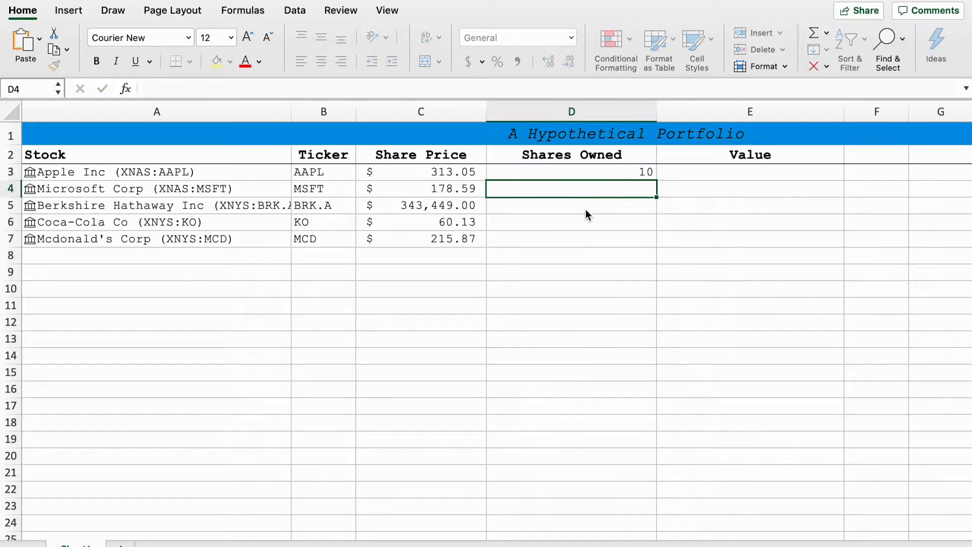
{"action": "type", "text": "5"}
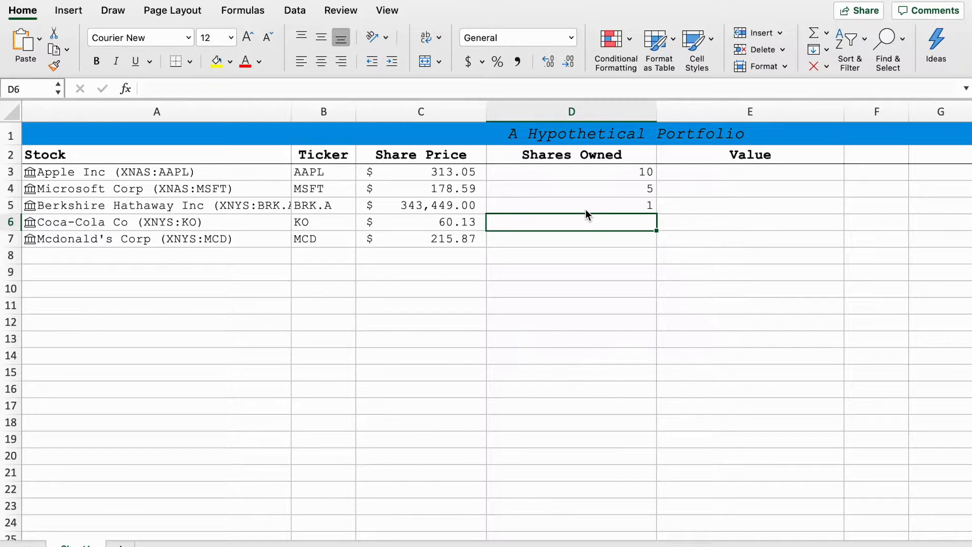
{"action": "type", "text": "10"}
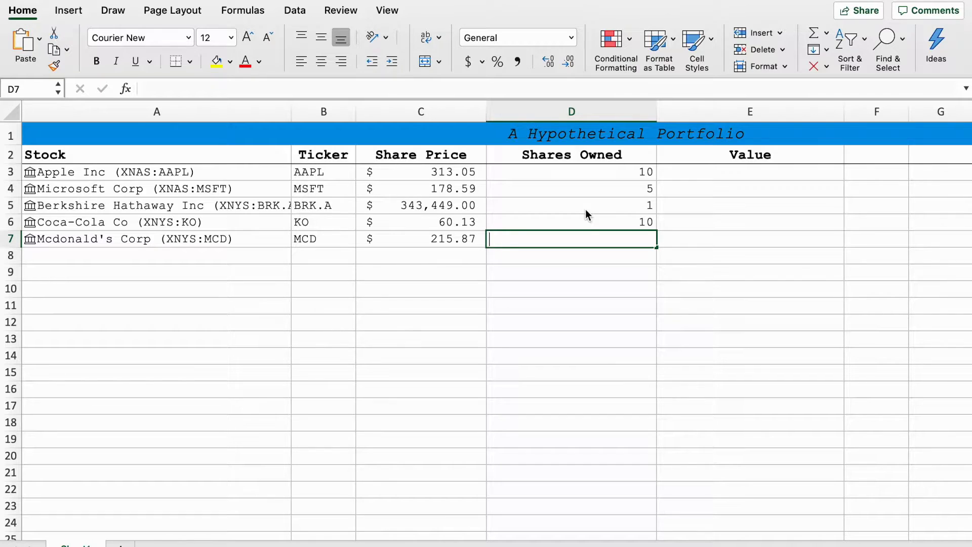
{"action": "type", "text": "20"}
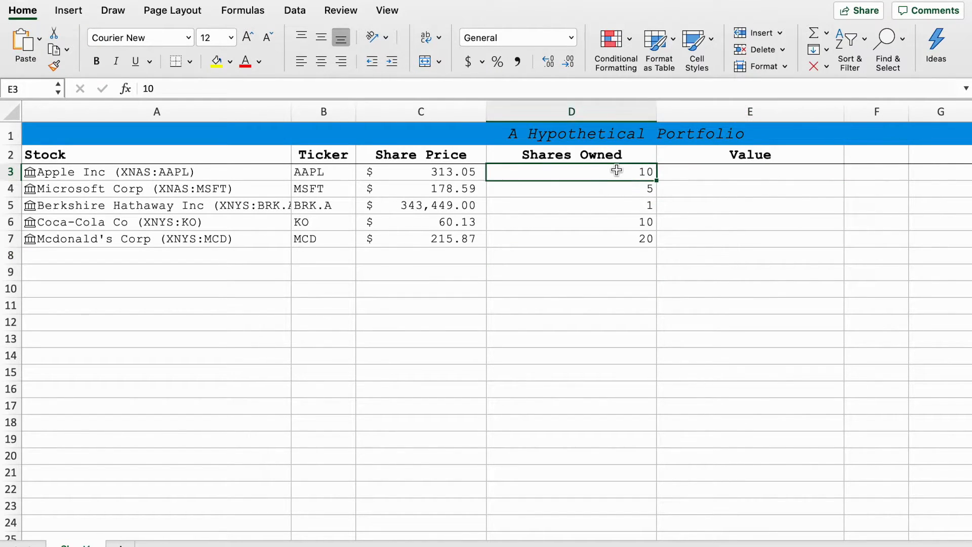
Build the formula =D3*C3 in E3 for Apple's value
{"action": "left_click", "coordinate": [420, 171]}
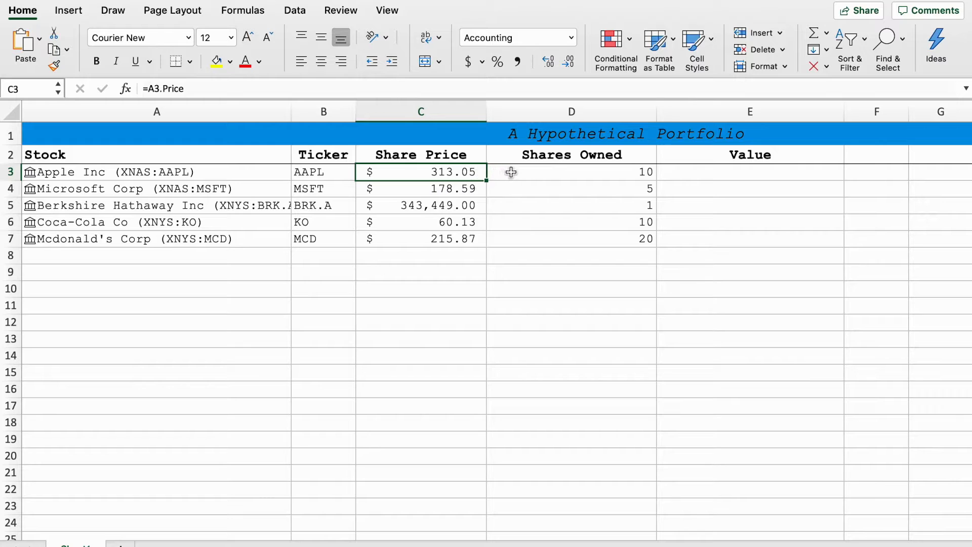
{"action": "left_click", "coordinate": [570, 171]}
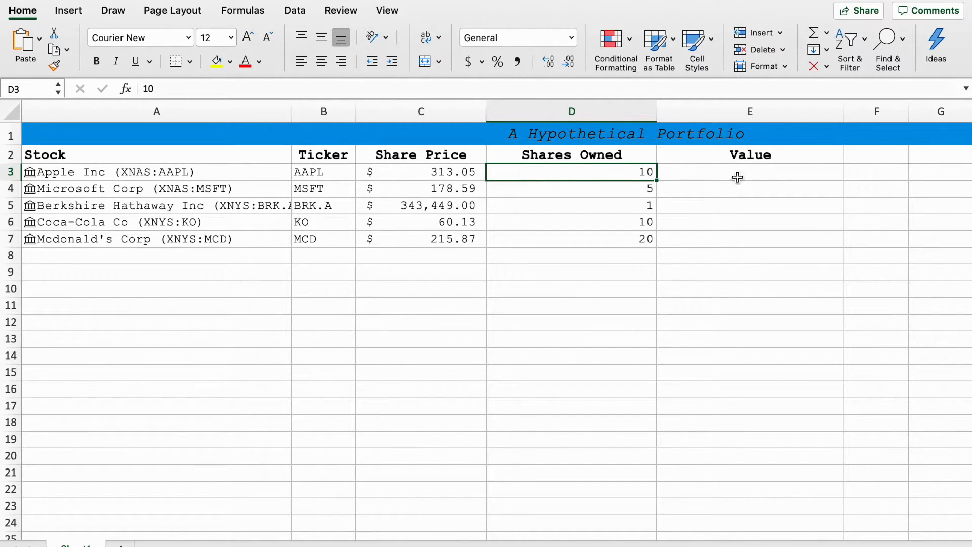
{"action": "left_click", "coordinate": [750, 172]}
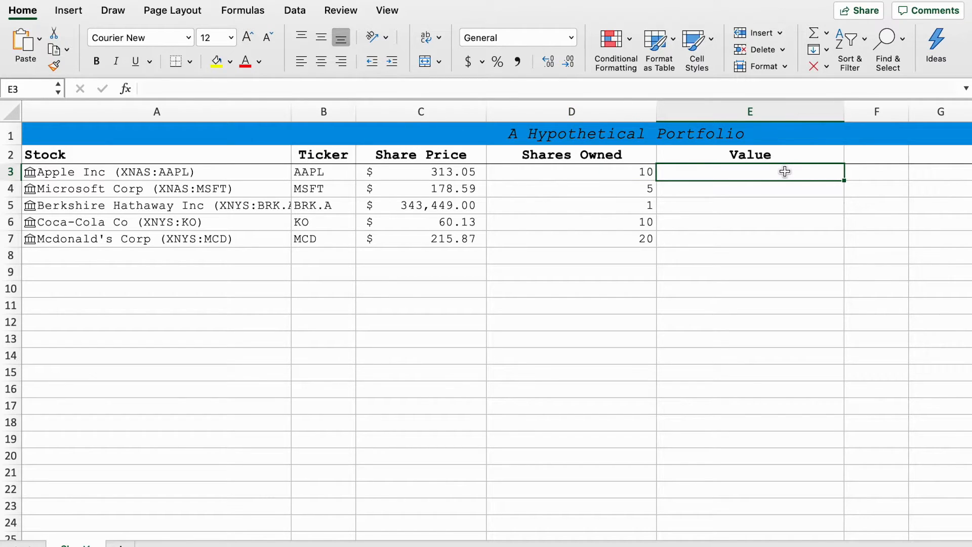
{"action": "type", "text": "="}
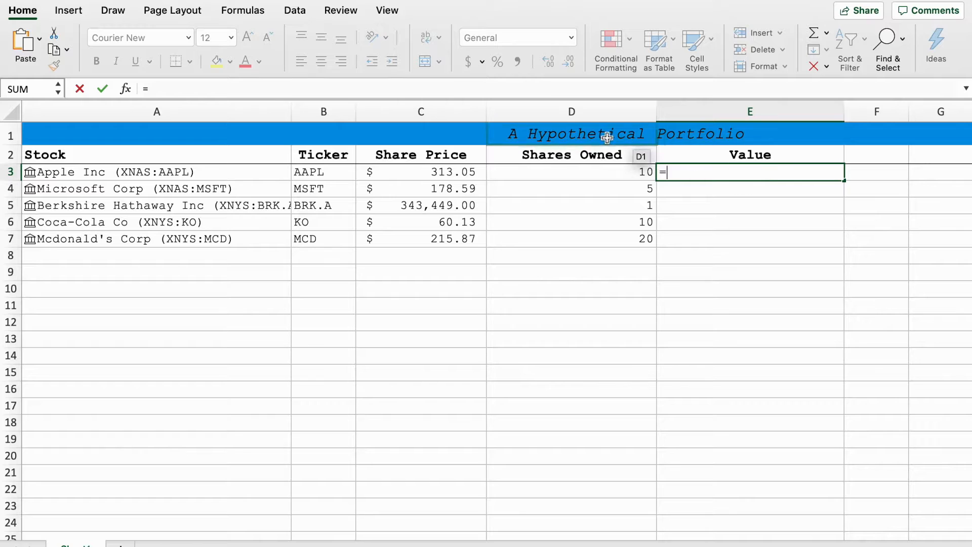
{"action": "left_click", "coordinate": [571, 172]}
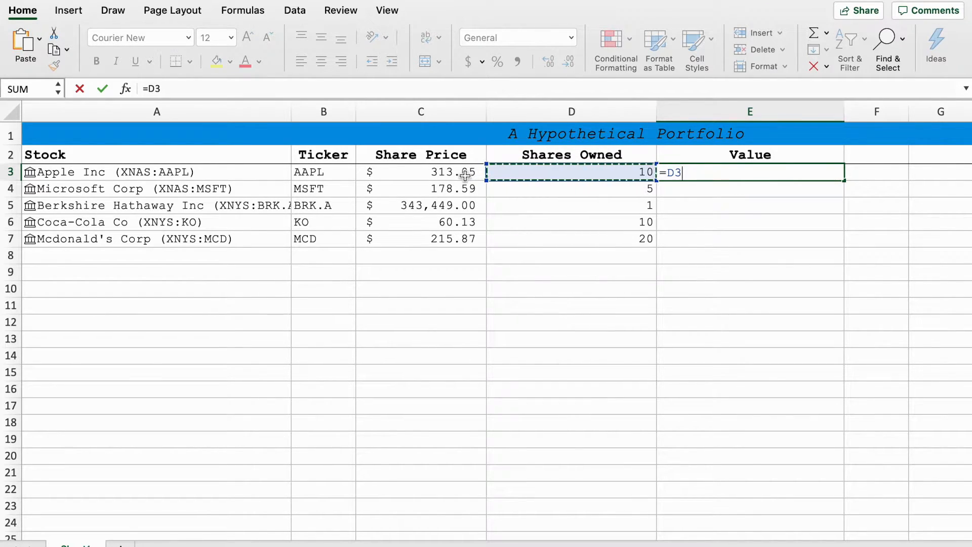
{"action": "type", "text": "*"}
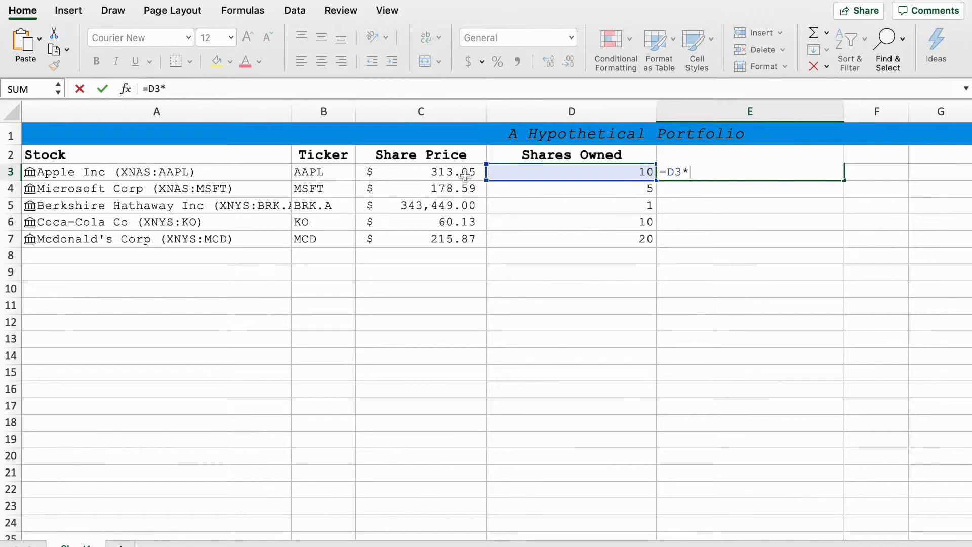
{"action": "left_click", "coordinate": [421, 172]}
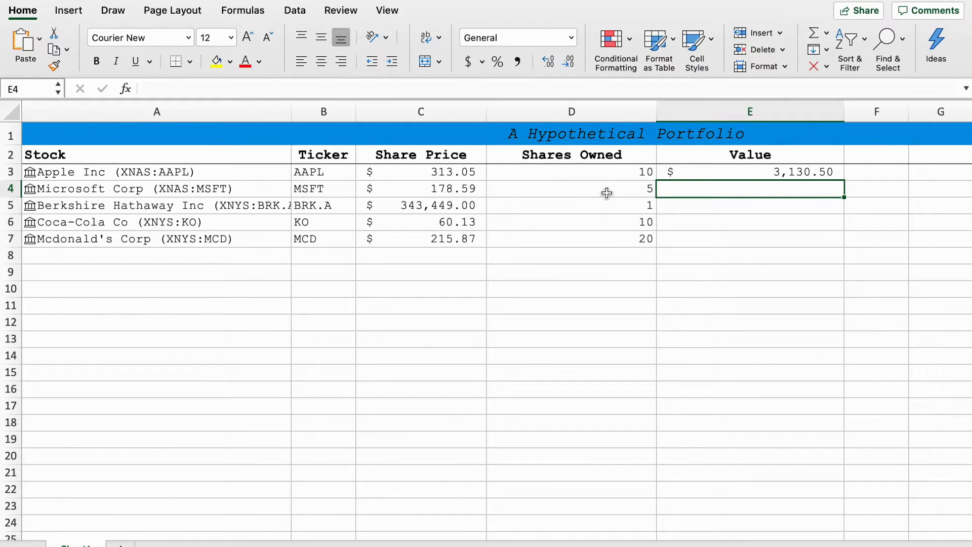
Fill the Value formula down from E3 to E7 for McDonald's
{"action": "left_click", "coordinate": [750, 171]}
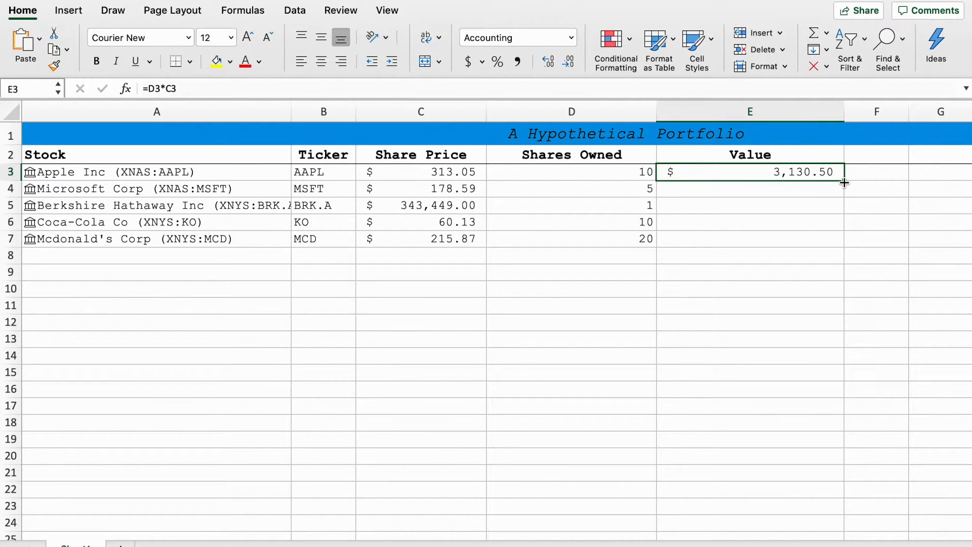
{"action": "left_click_drag", "start_coordinate": [844, 180], "coordinate": [821, 237]}
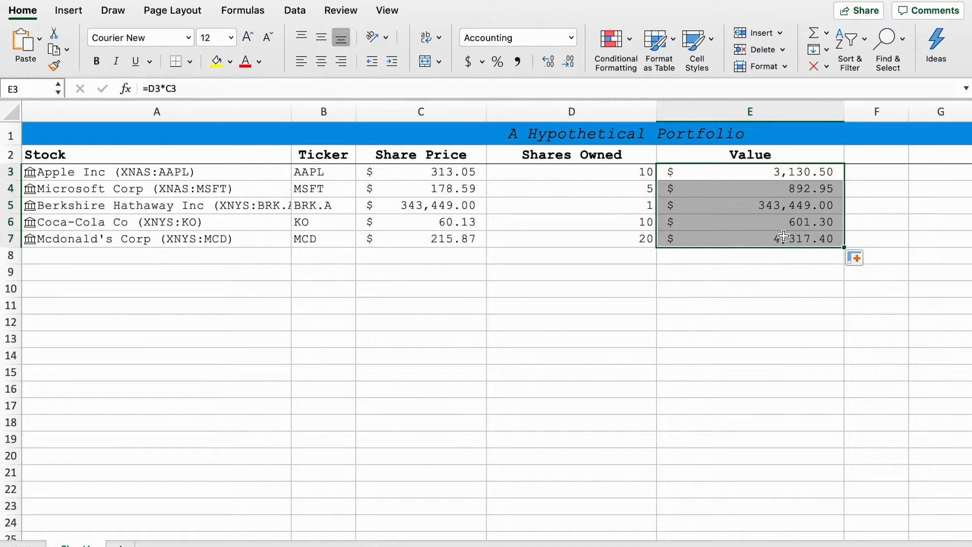
{"action": "left_click", "coordinate": [749, 239]}
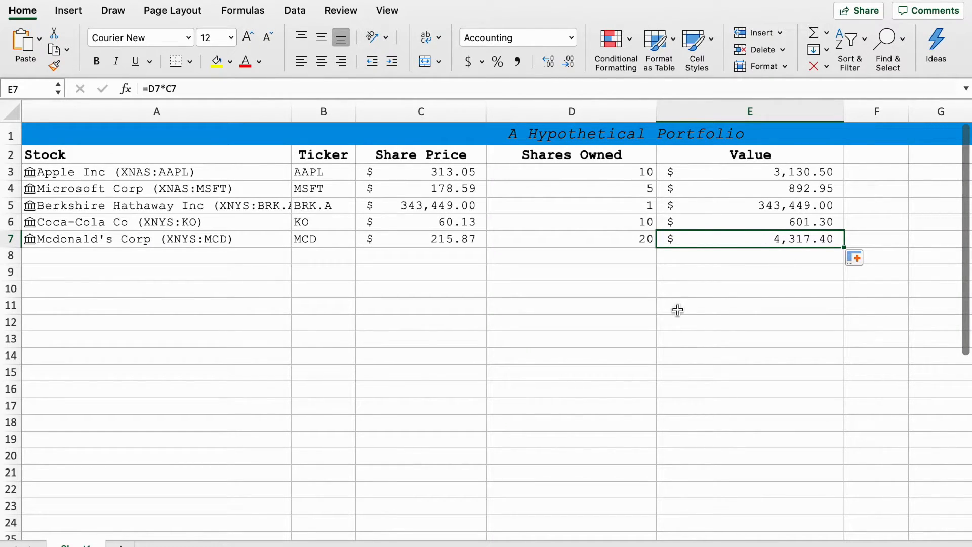
{"action": "mouse_move", "coordinate": [664, 306]}
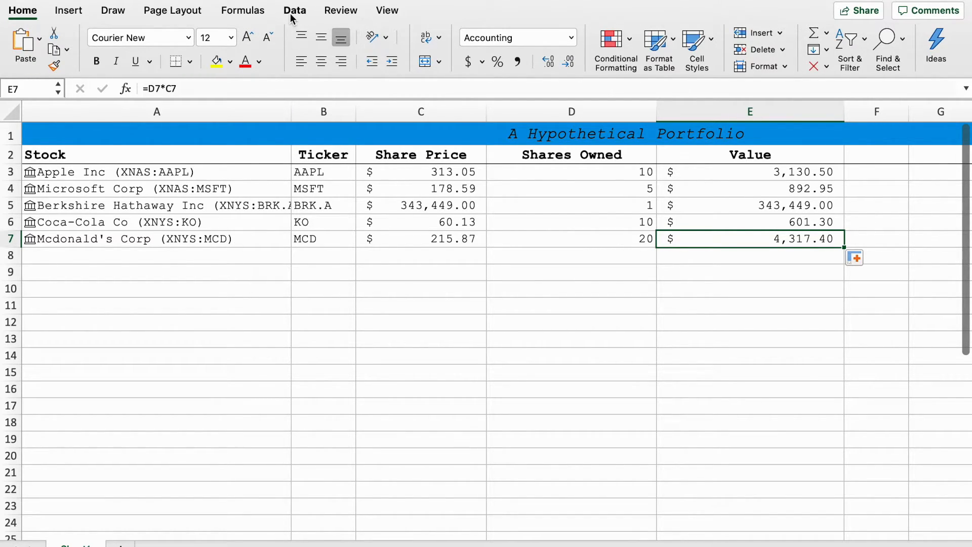
Refresh All linked stock data, leaving prices and values unchanged
{"action": "left_click", "coordinate": [295, 10]}
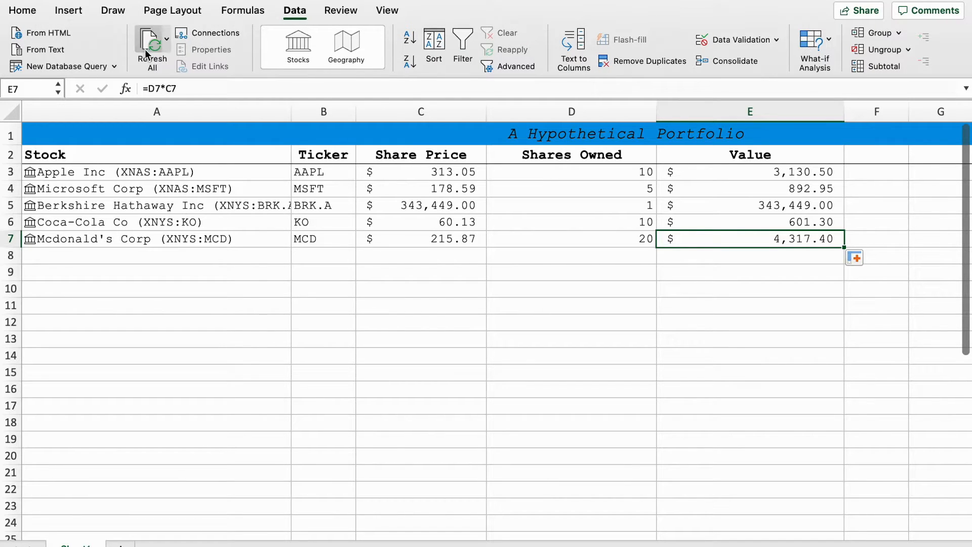
{"action": "left_click", "coordinate": [151, 47]}
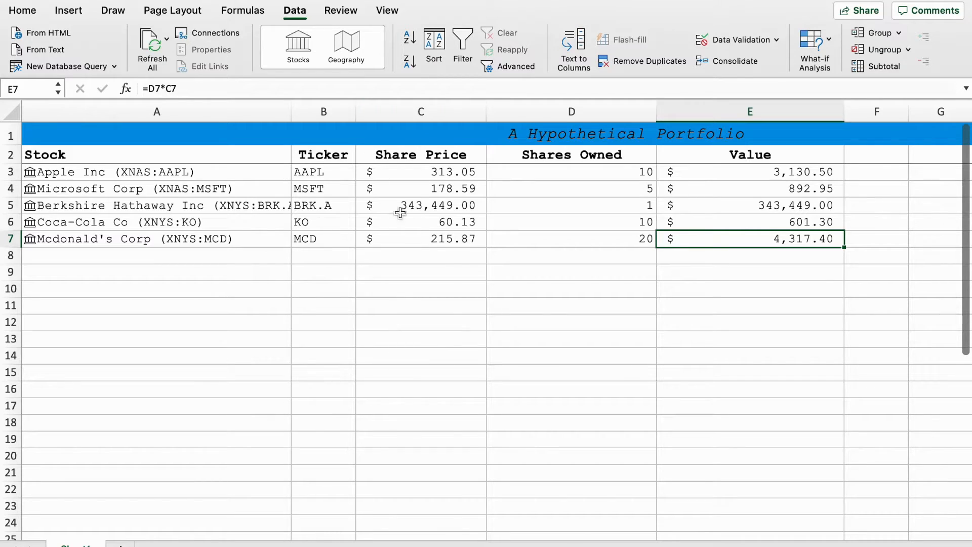
{"action": "mouse_move", "coordinate": [445, 227]}
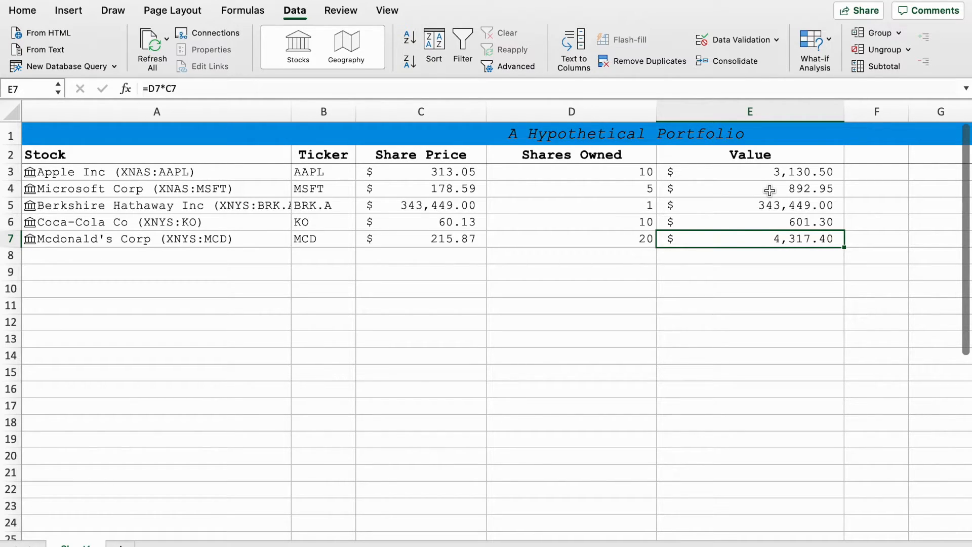
{"action": "mouse_move", "coordinate": [752, 266]}
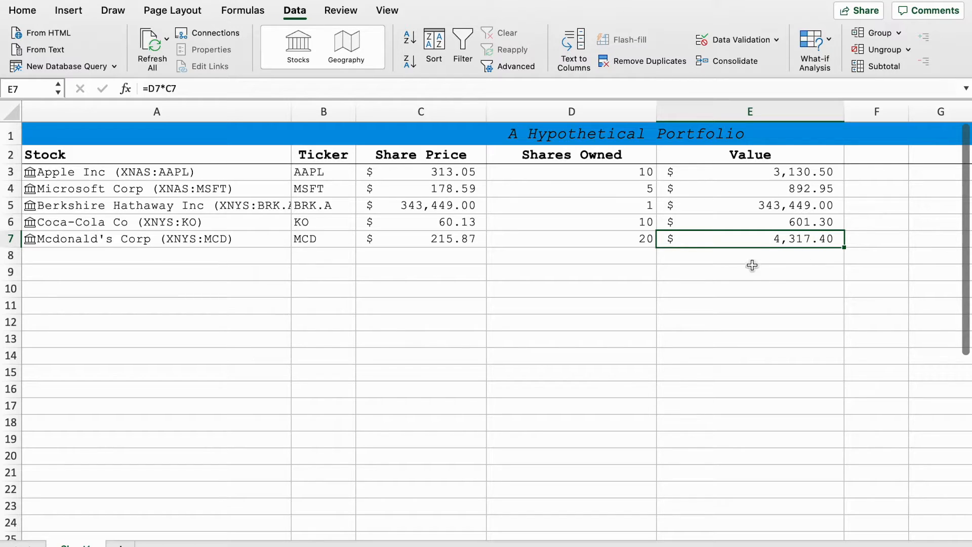
{"action": "left_click", "coordinate": [750, 272]}
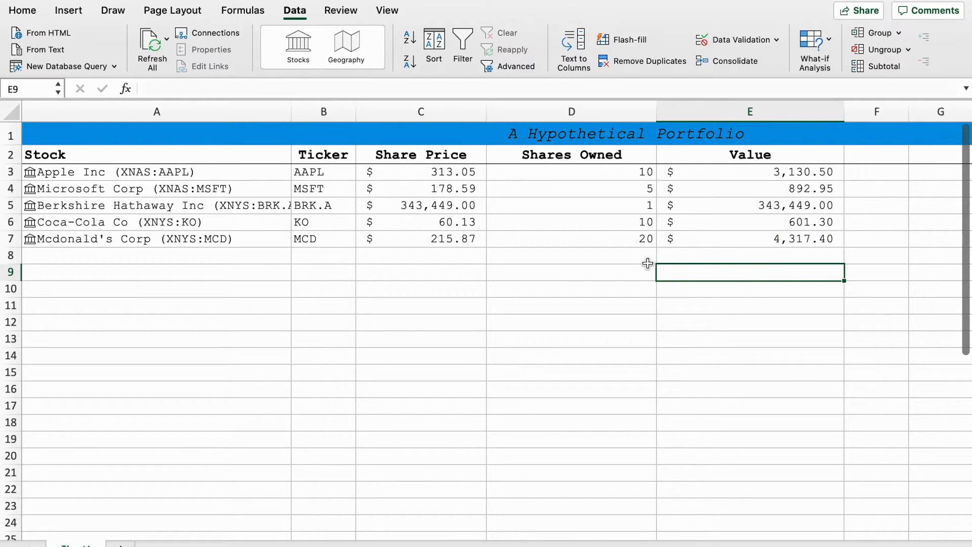
{"action": "left_click", "coordinate": [571, 271]}
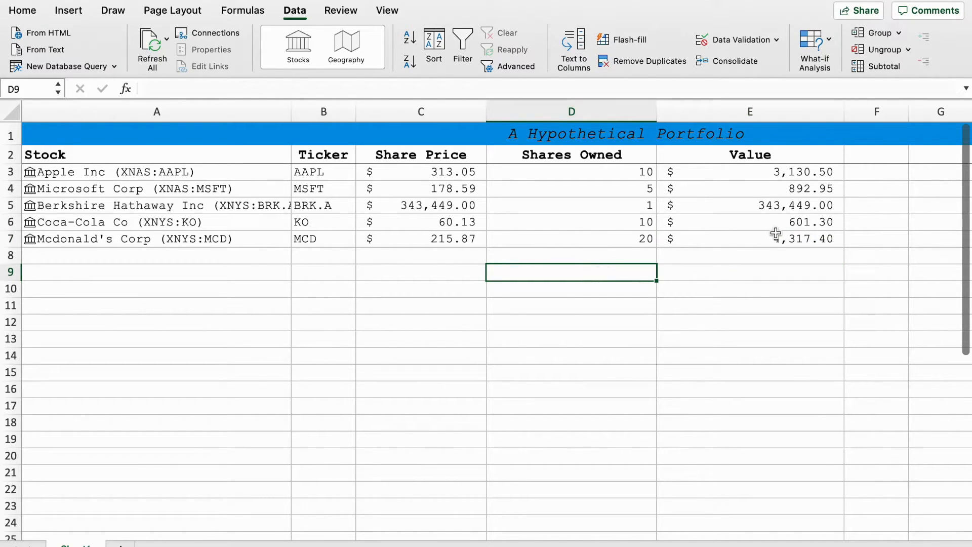
{"action": "left_click", "coordinate": [750, 171]}
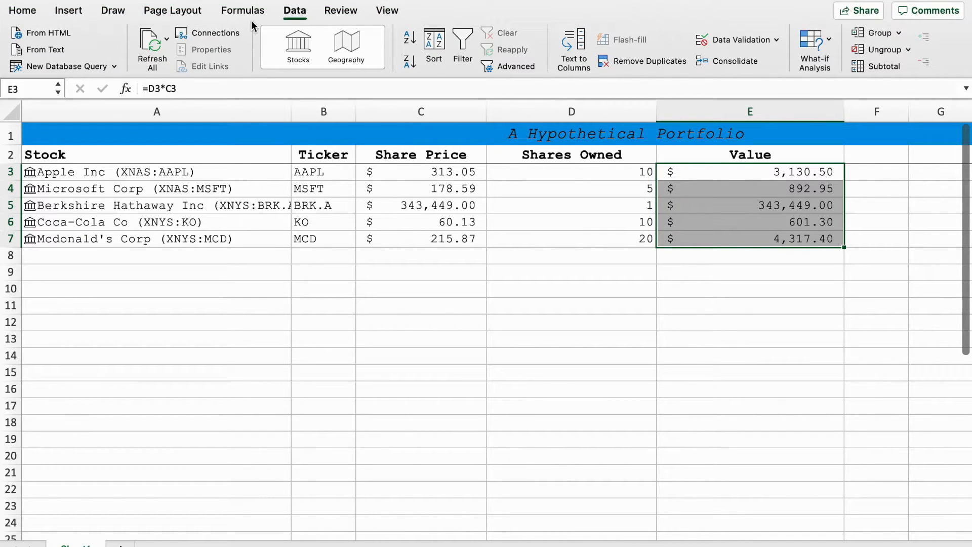
AutoSum the Value column into E13 ($352,391.15) and label D13 TOTAL VALUE
{"action": "left_click", "coordinate": [243, 10]}
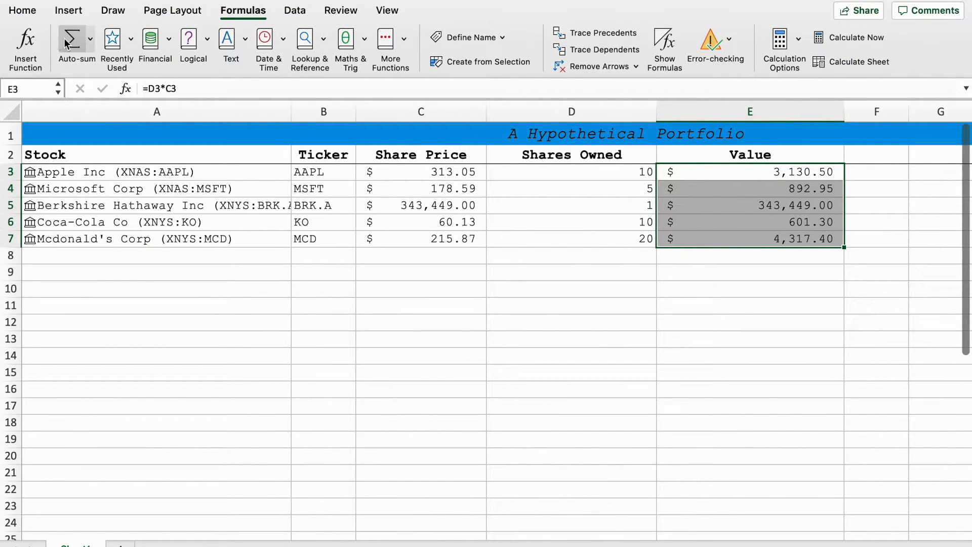
{"action": "left_click", "coordinate": [75, 47]}
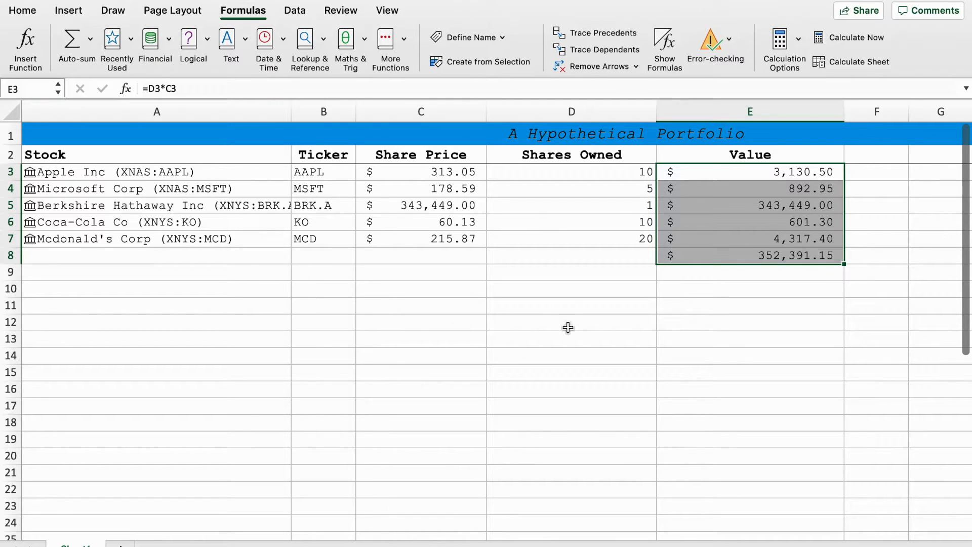
{"action": "left_click", "coordinate": [571, 255]}
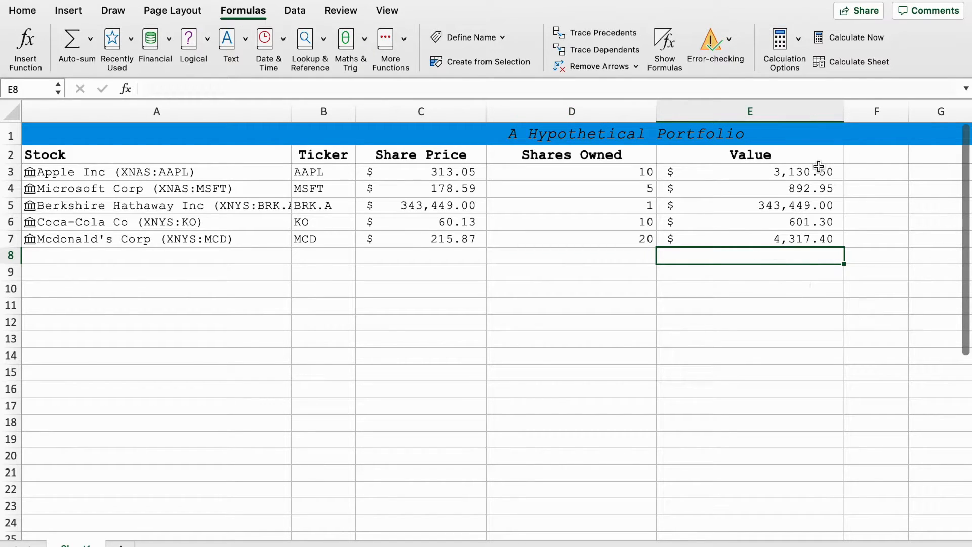
{"action": "left_click", "coordinate": [749, 372]}
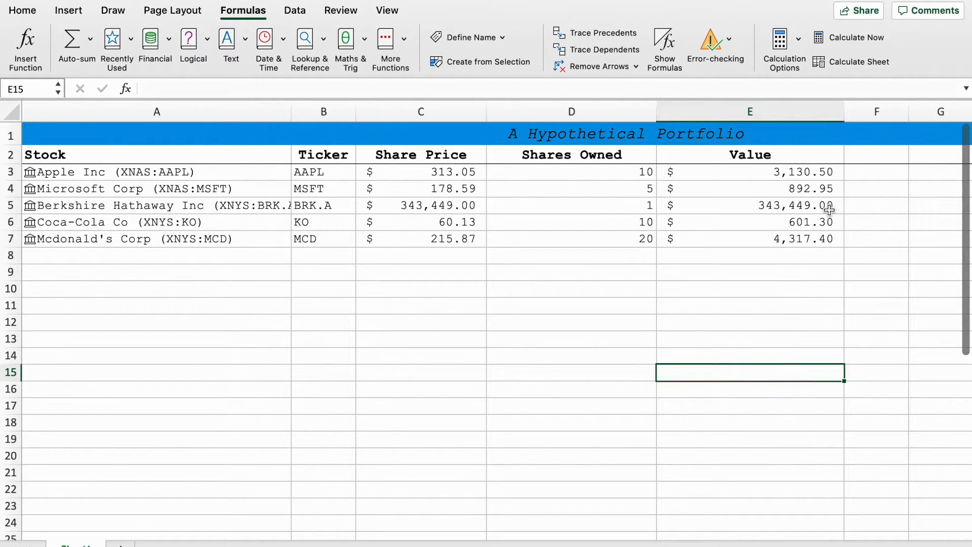
{"action": "left_click_drag", "start_coordinate": [749, 172], "coordinate": [749, 339]}
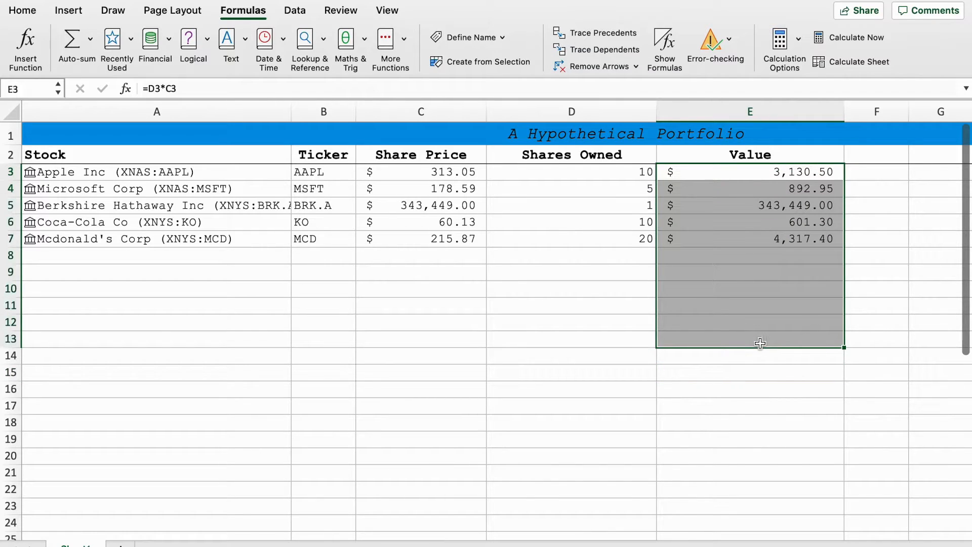
{"action": "left_click", "coordinate": [71, 39]}
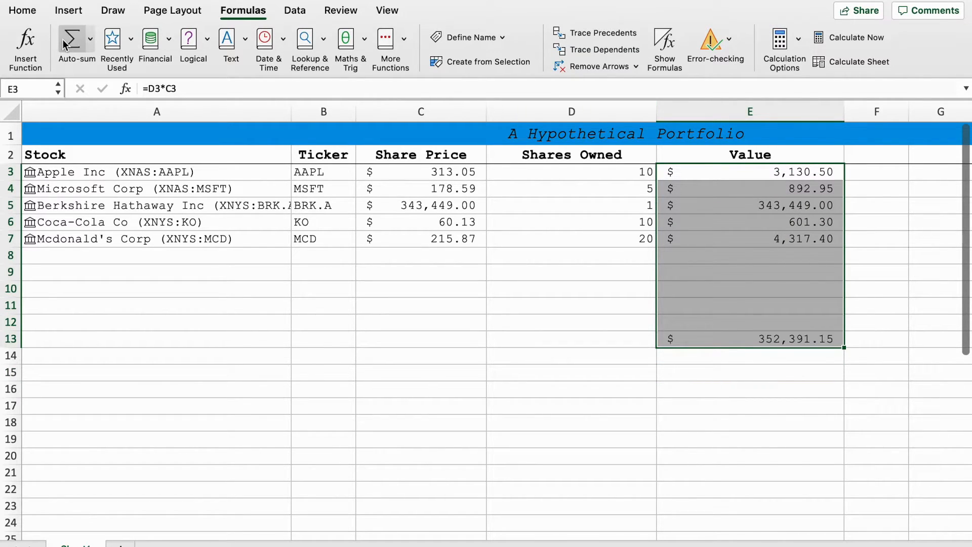
{"action": "type", "text": "TOTAL VALUE"}
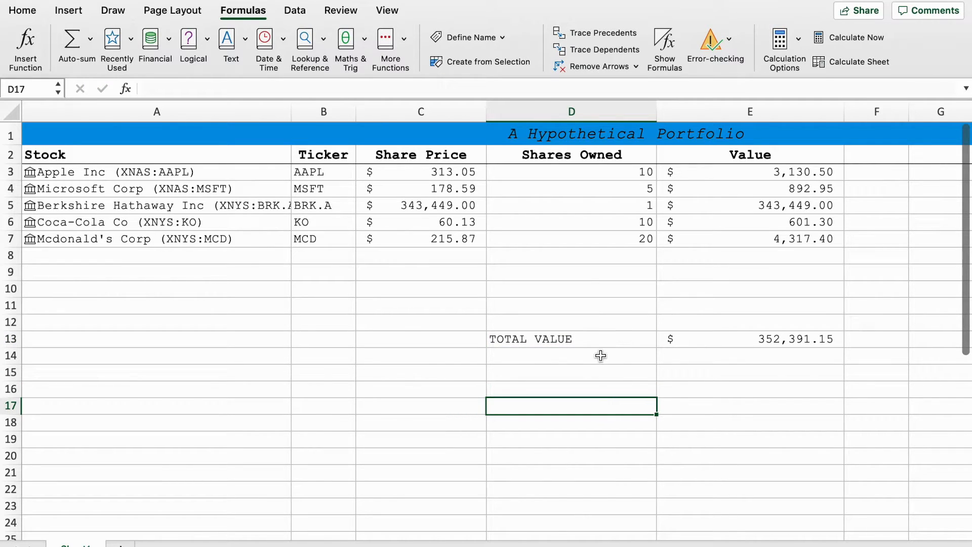
{"action": "left_click", "coordinate": [571, 339]}
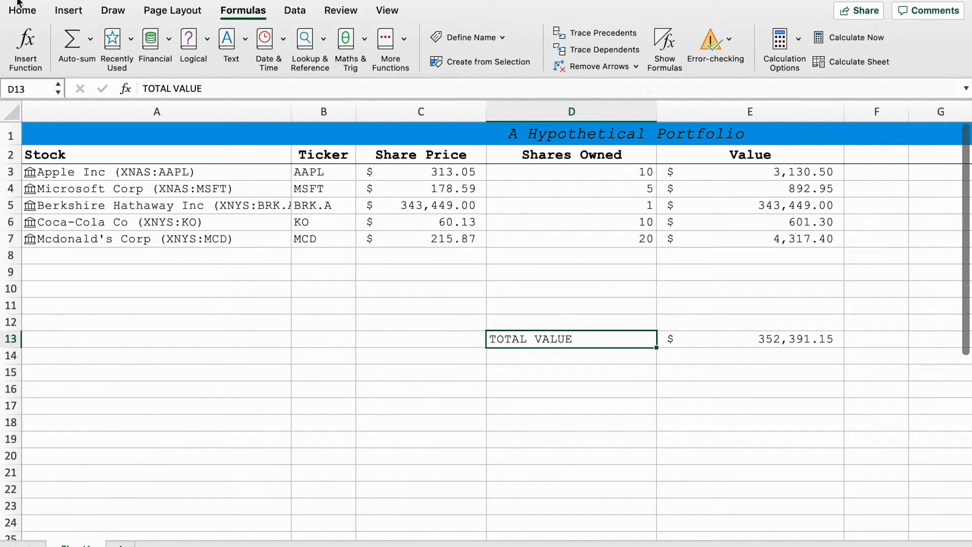
Apply underline to the TOTAL VALUE label in D13
{"action": "left_click", "coordinate": [22, 10]}
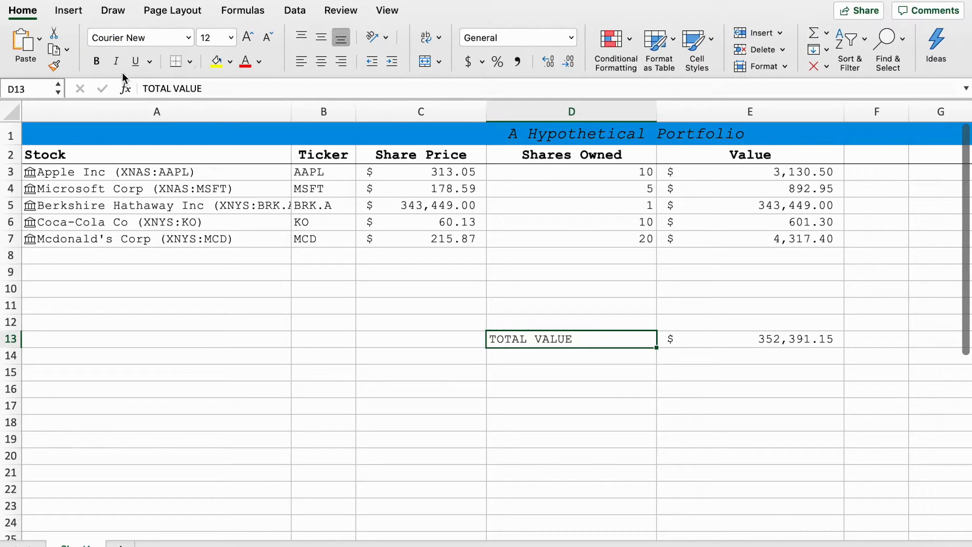
{"action": "left_click", "coordinate": [571, 488]}
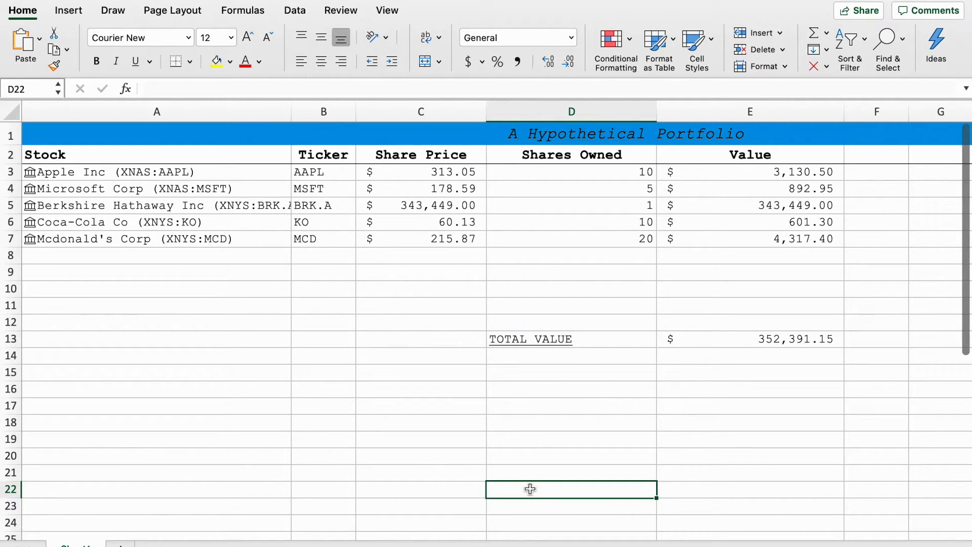
{"action": "mouse_move", "coordinate": [470, 460]}
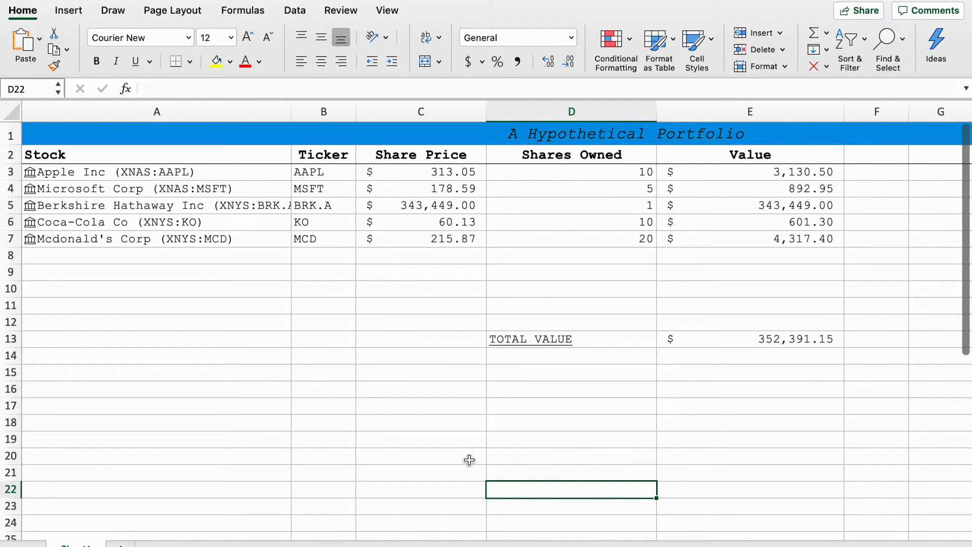
{"action": "mouse_move", "coordinate": [352, 202]}
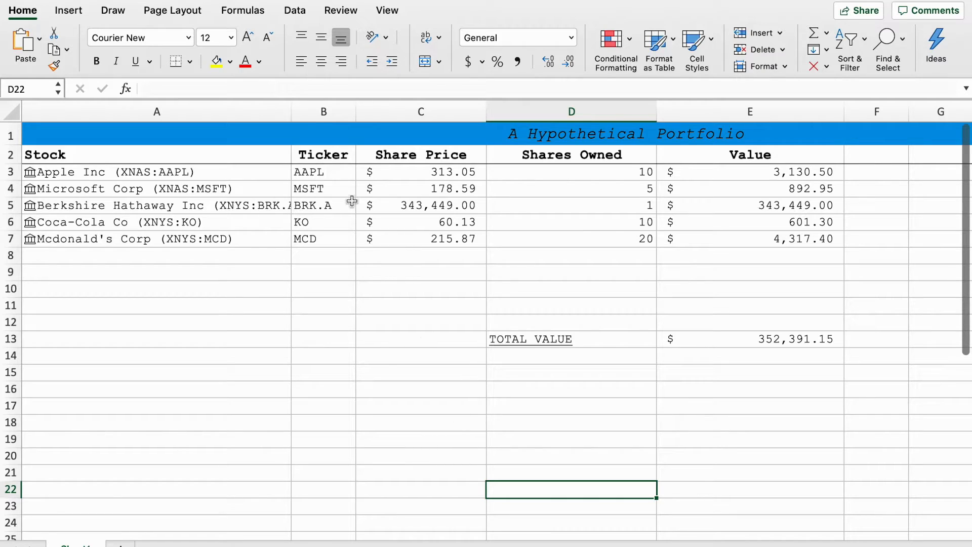
{"action": "mouse_move", "coordinate": [345, 194]}
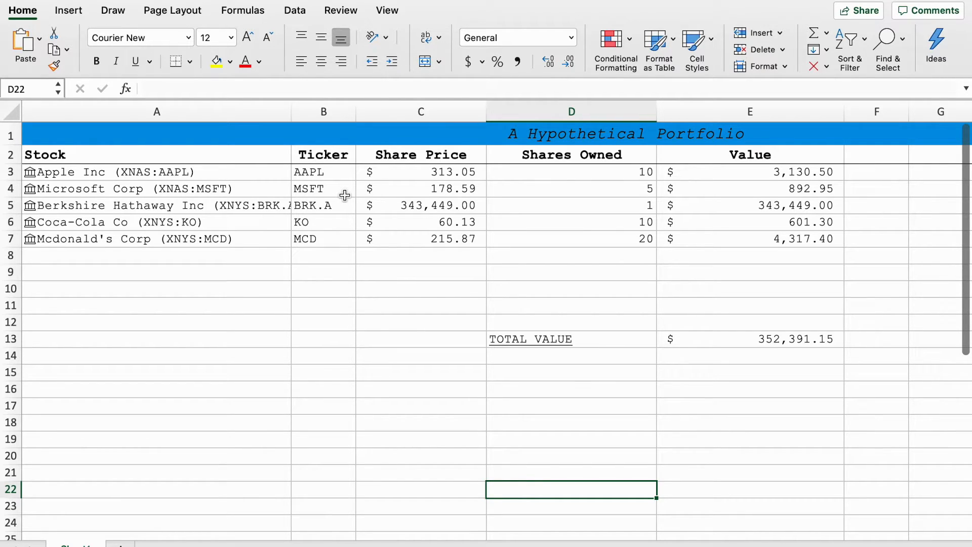
{"action": "mouse_move", "coordinate": [297, 20]}
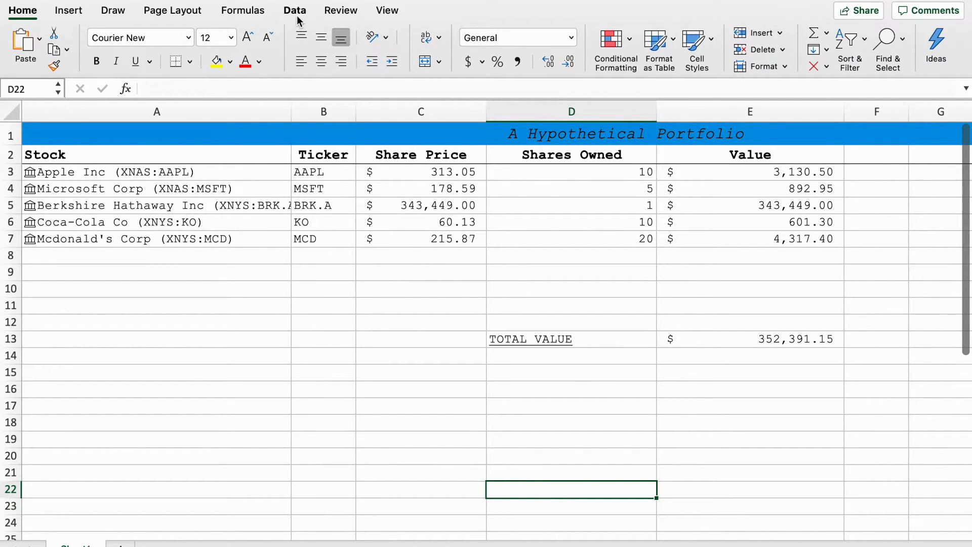
Insert 52-week high, another price field and Industry columns for the five stocks
{"action": "left_click", "coordinate": [295, 10]}
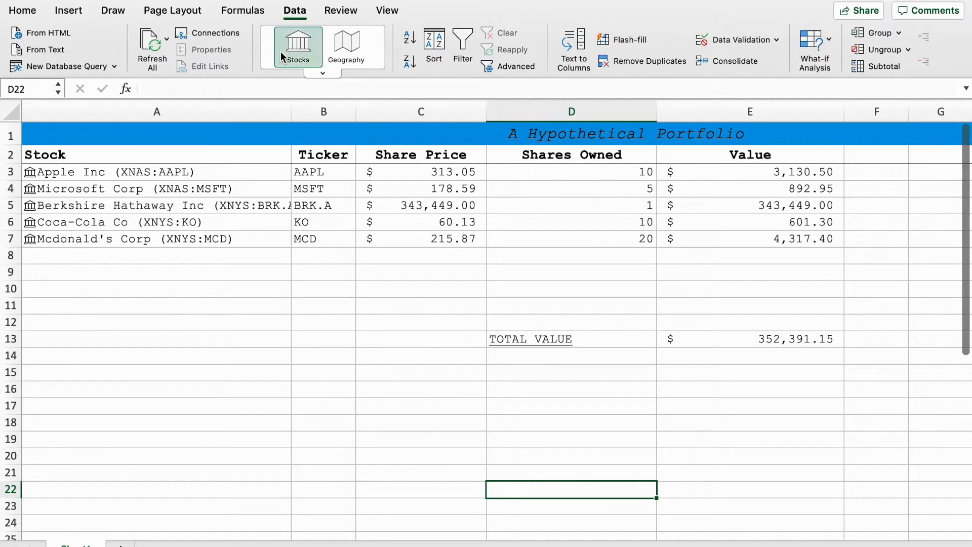
{"action": "mouse_move", "coordinate": [873, 292]}
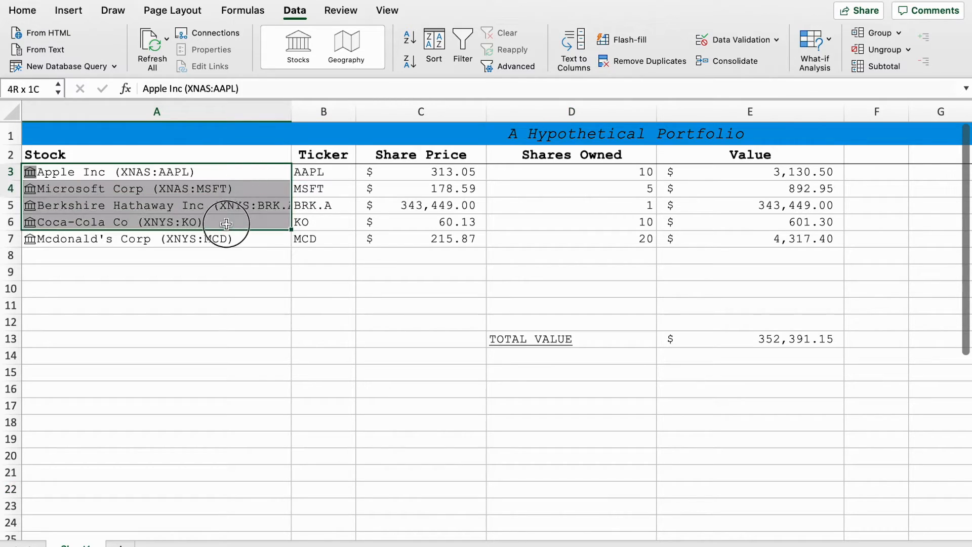
{"action": "left_click", "coordinate": [305, 154]}
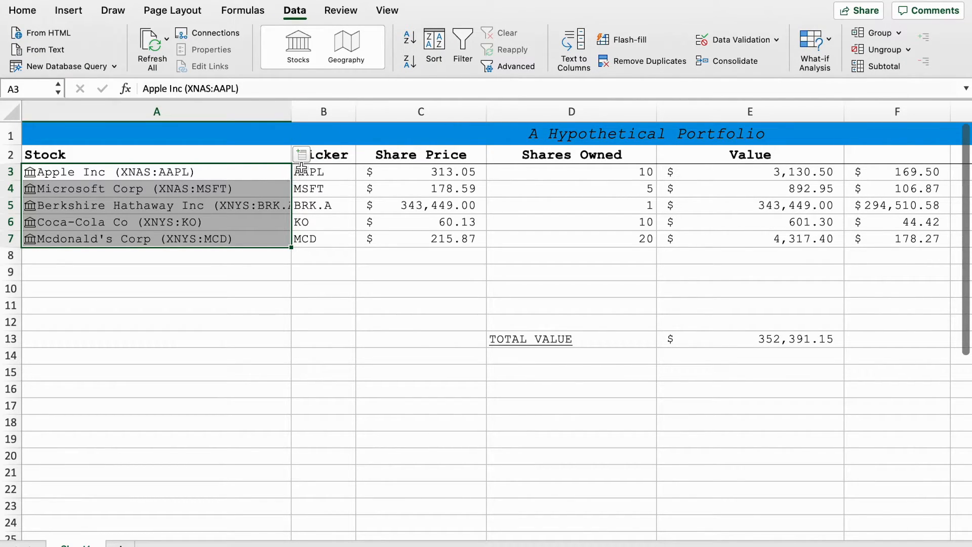
{"action": "left_click", "coordinate": [301, 153]}
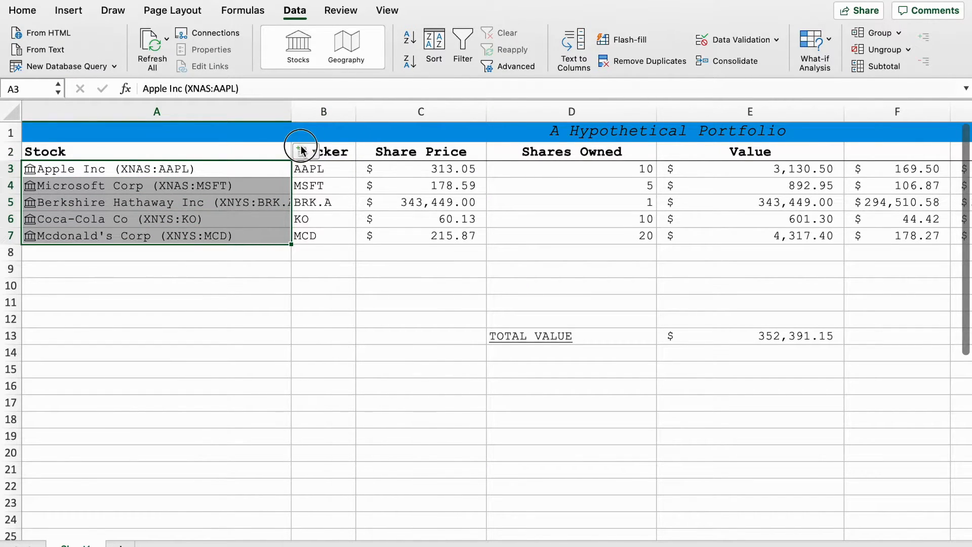
{"action": "left_click", "coordinate": [303, 151]}
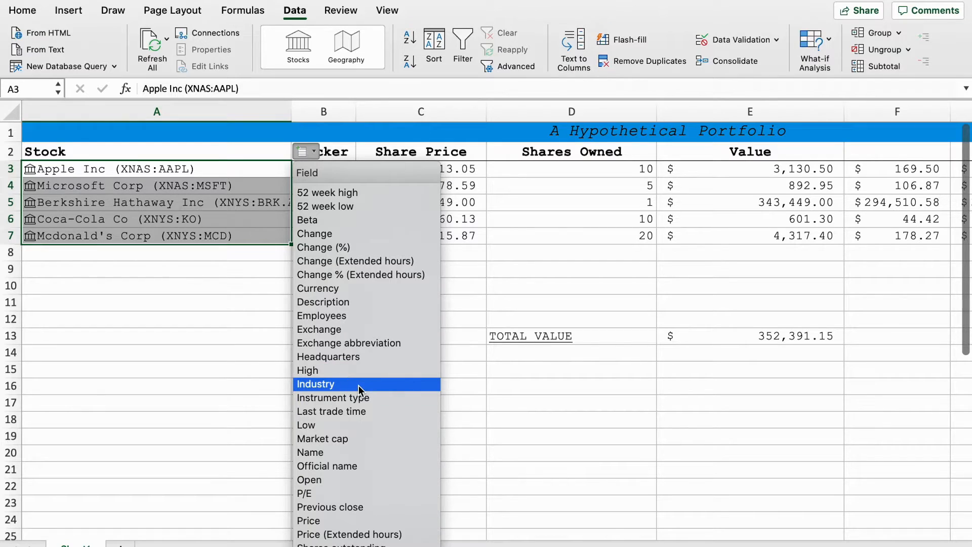
{"action": "left_click", "coordinate": [315, 384]}
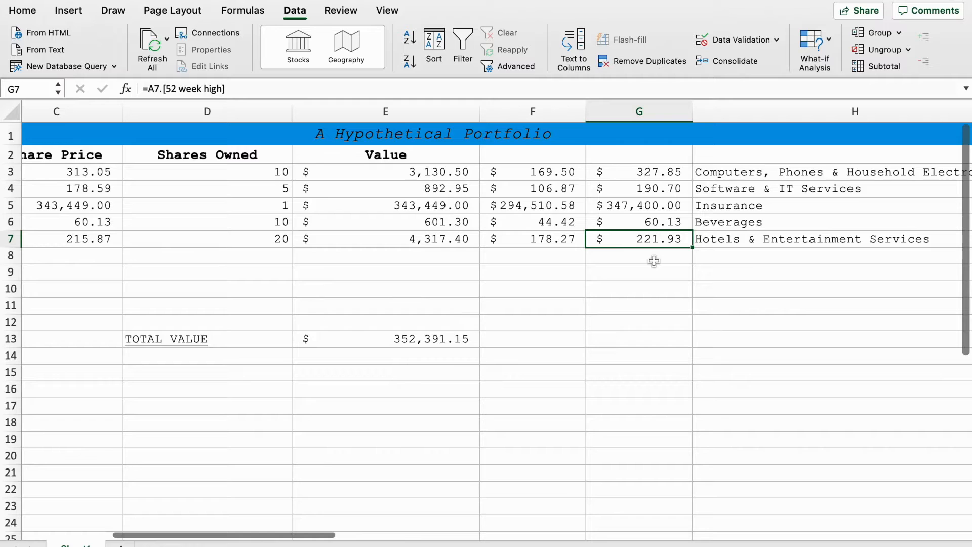
{"action": "scroll", "scroll_direction": "left", "scroll_amount": 3}
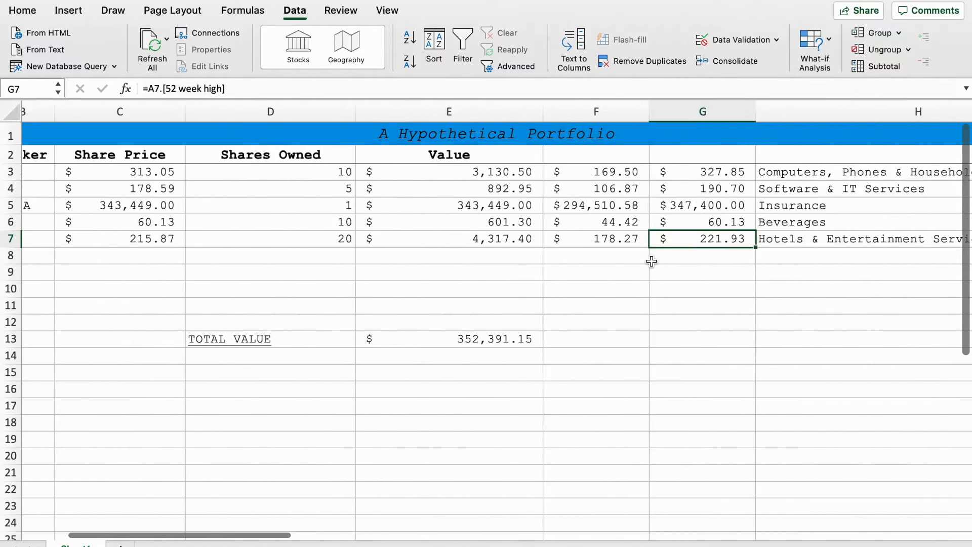
{"action": "scroll", "scroll_direction": "right", "scroll_amount": 3}
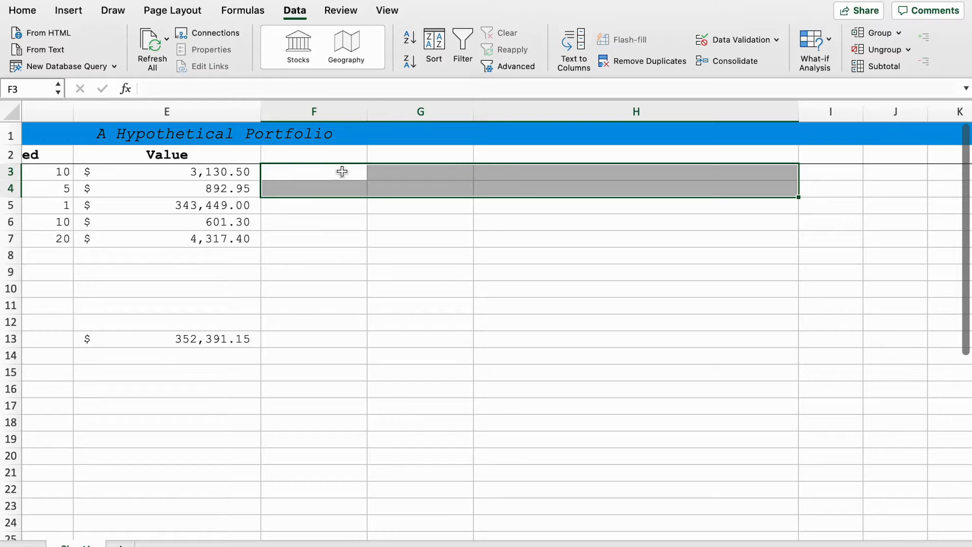
Add a BETA column from the Beta field and format F3:F7 as General
{"action": "type", "text": "BETA"}
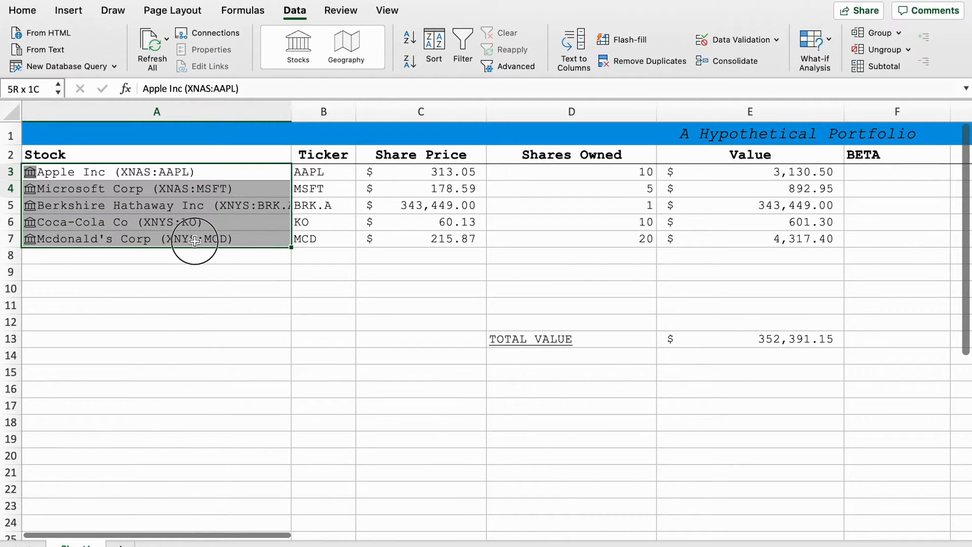
{"action": "left_click", "coordinate": [306, 154]}
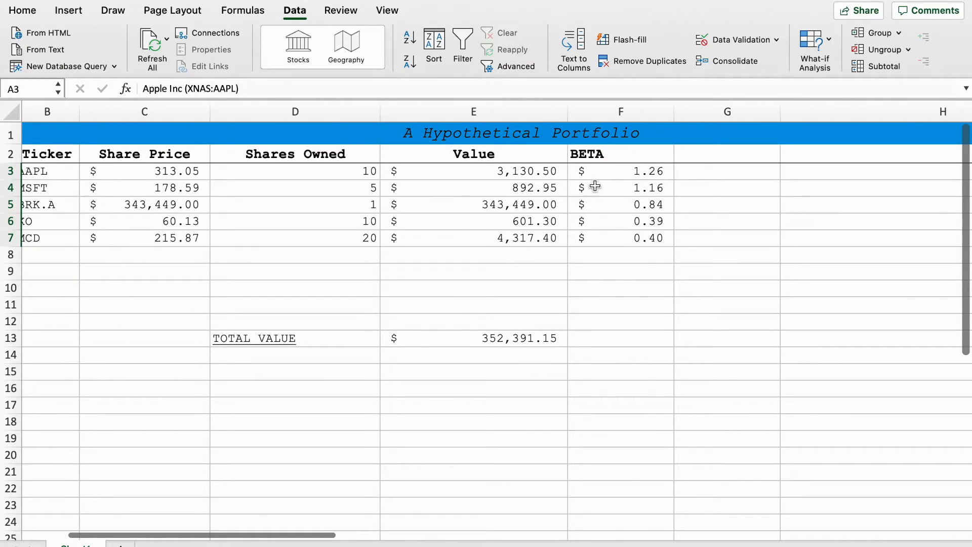
{"action": "left_click_drag", "start_coordinate": [620, 171], "coordinate": [620, 237]}
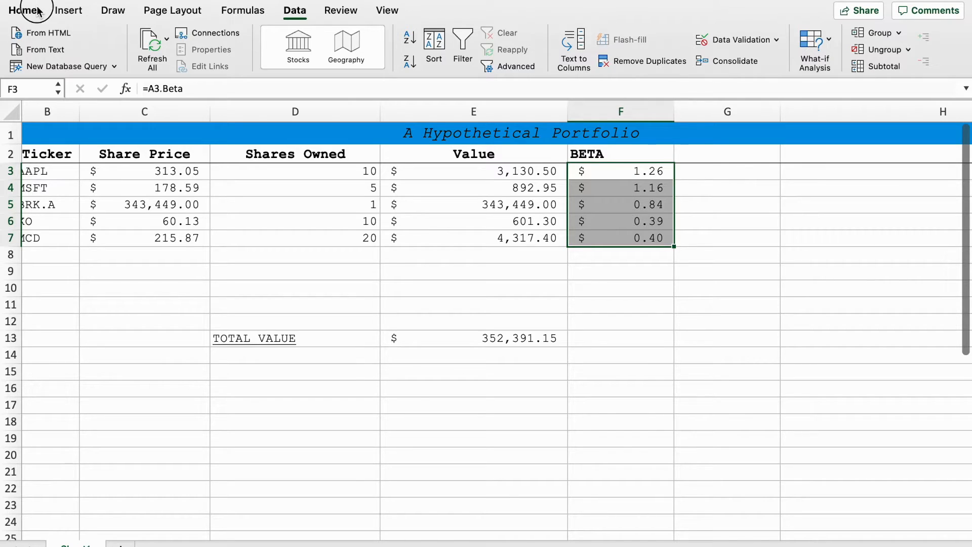
{"action": "left_click", "coordinate": [22, 10]}
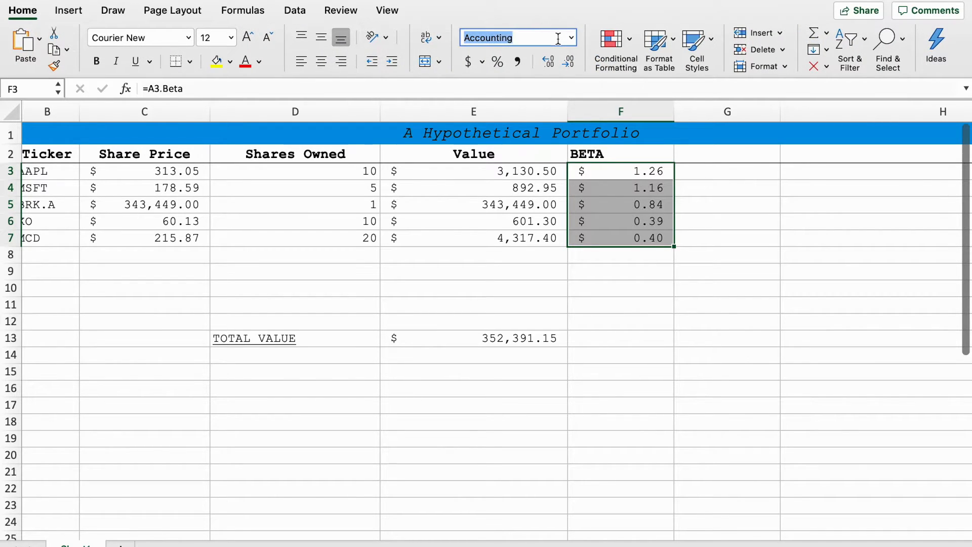
{"action": "left_click", "coordinate": [568, 37]}
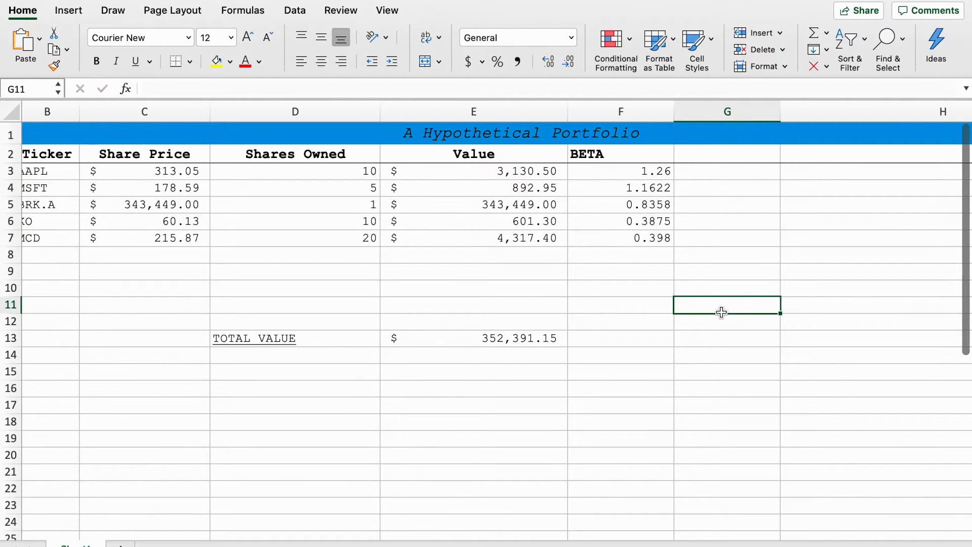
{"action": "mouse_move", "coordinate": [674, 178]}
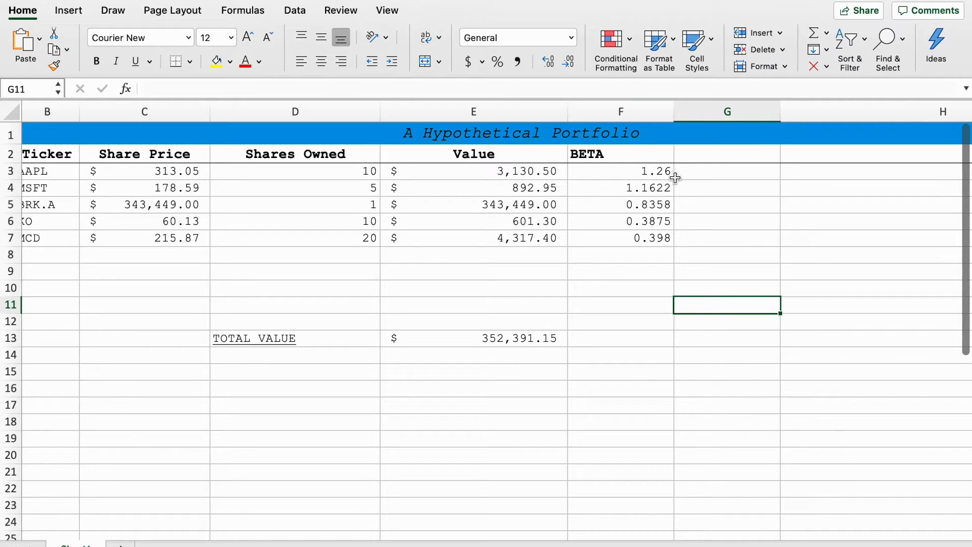
Average the five beta values in F3:F7, giving 0.8087 in F8
{"action": "left_click_drag", "start_coordinate": [620, 171], "coordinate": [645, 237]}
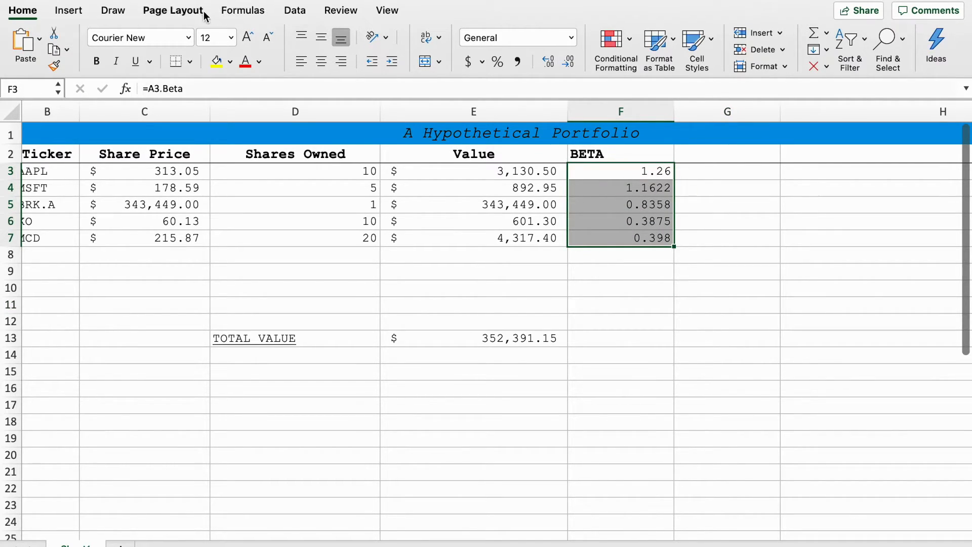
{"action": "left_click", "coordinate": [91, 37]}
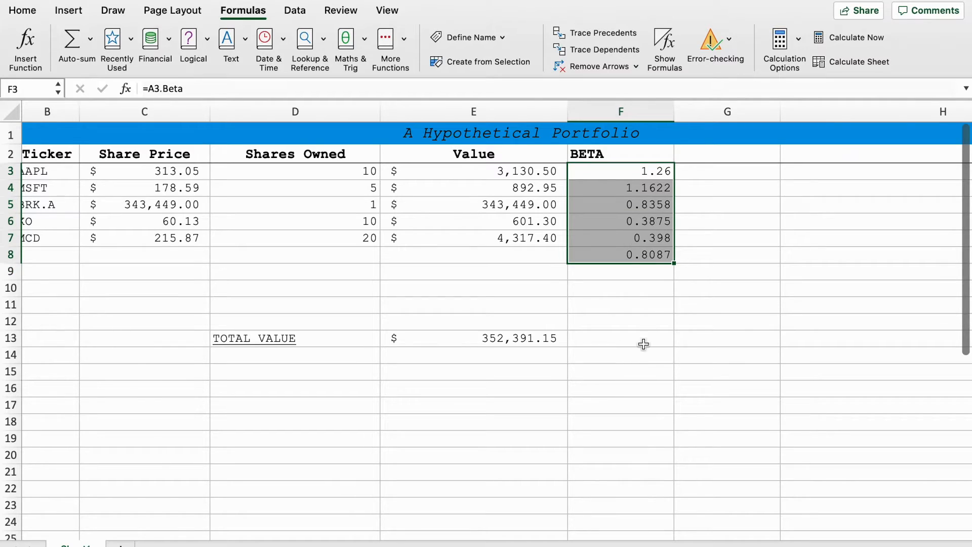
{"action": "left_click", "coordinate": [620, 254]}
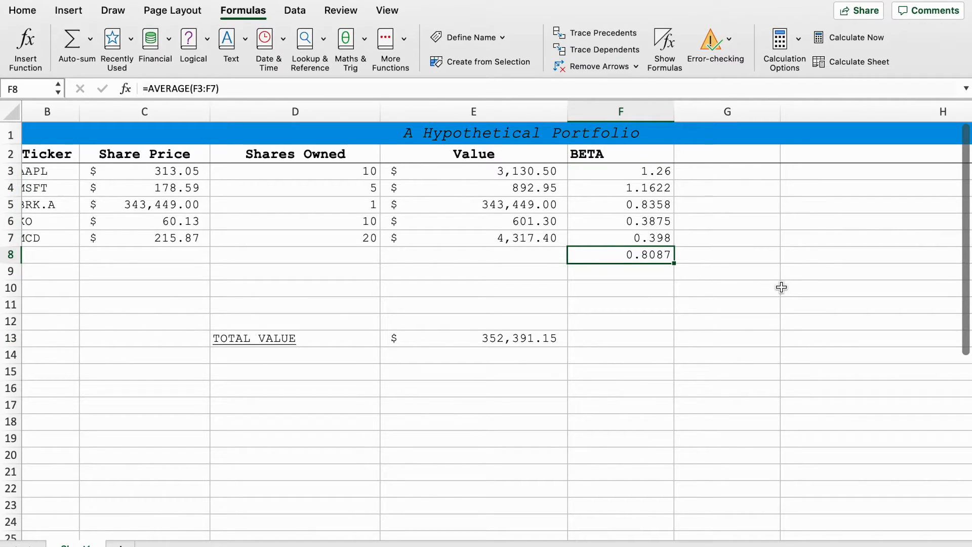
{"action": "mouse_move", "coordinate": [743, 301]}
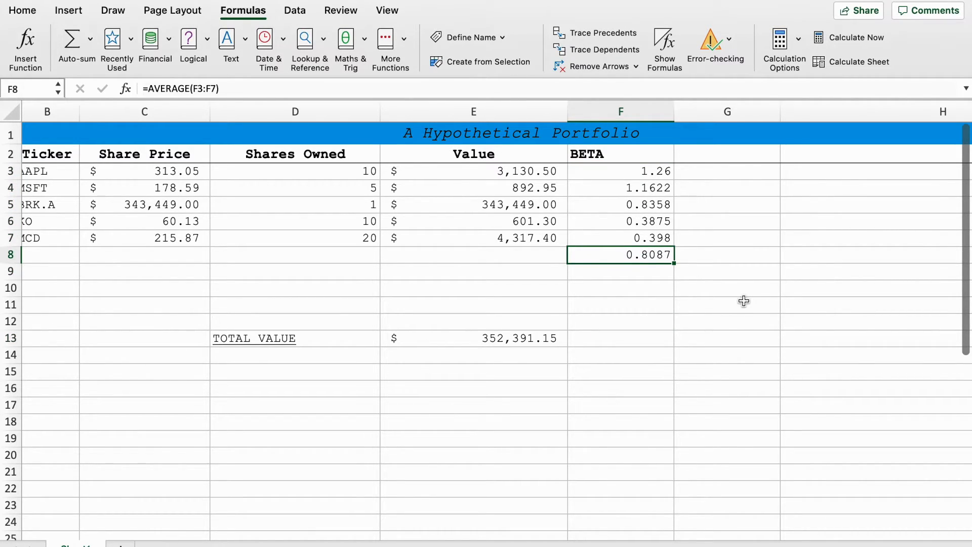
{"action": "mouse_move", "coordinate": [669, 261]}
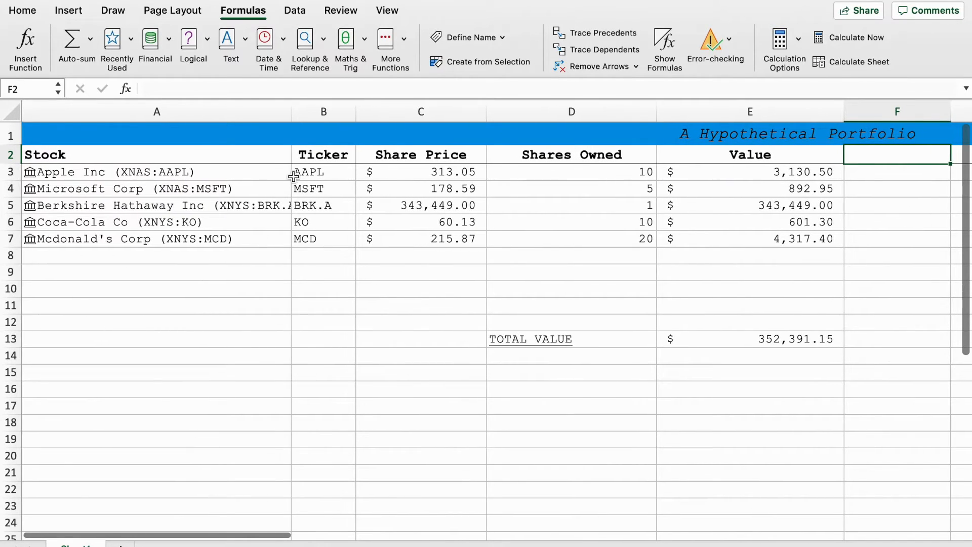
Clear the beta column and total row, centre the tickers, and select A9
{"action": "left_click", "coordinate": [304, 154]}
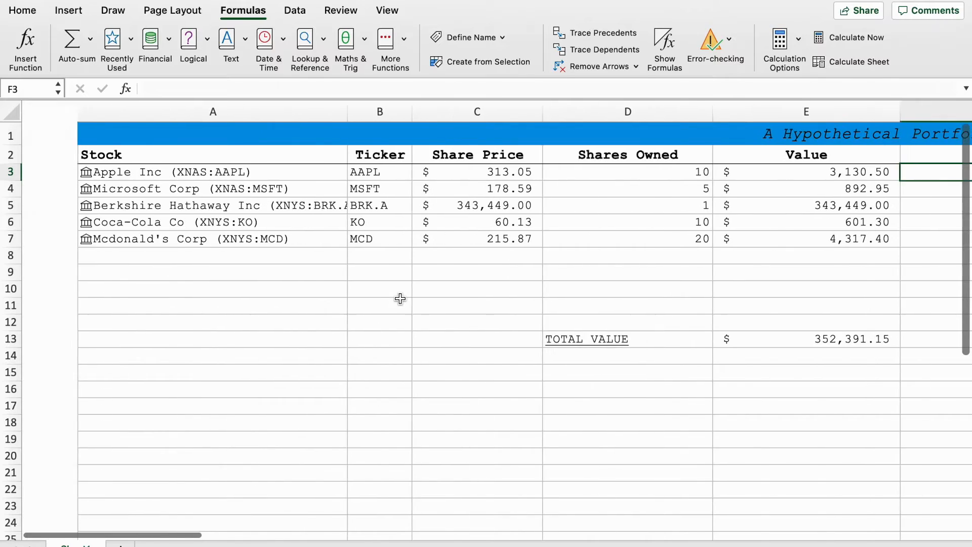
{"action": "left_click", "coordinate": [22, 10]}
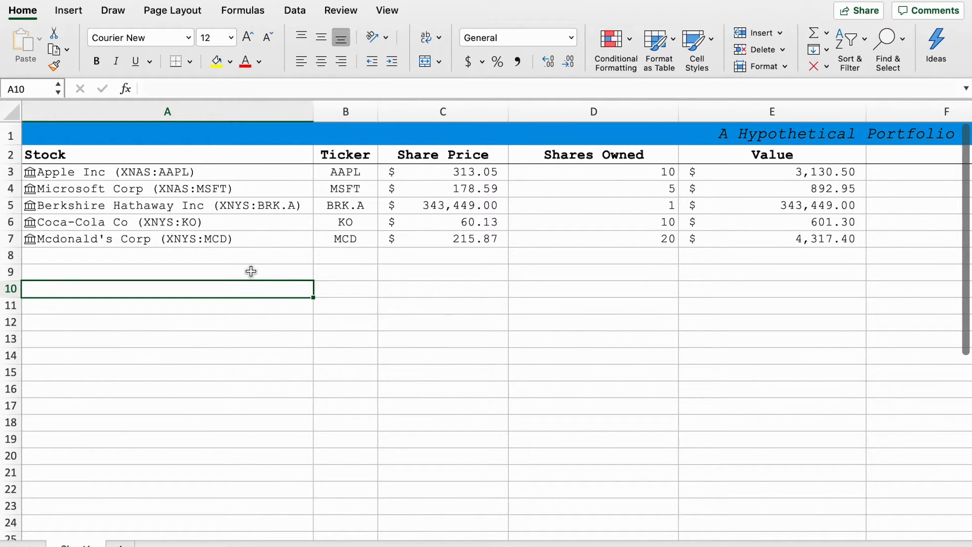
{"action": "left_click", "coordinate": [166, 271]}
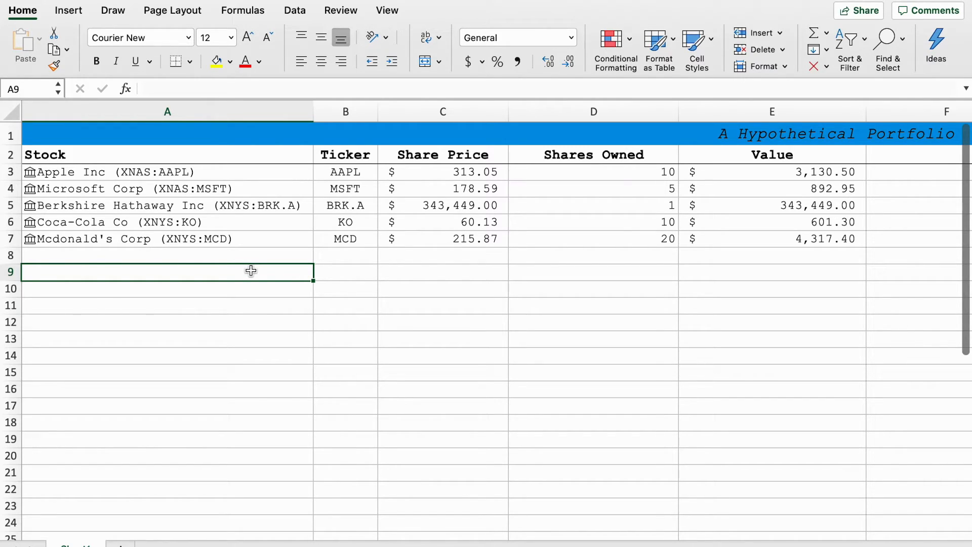
Enter WESTPAC BANK in A9 and link it to Westpac Banking Corp (XASX:WBC)
{"action": "type", "text": "WE"}
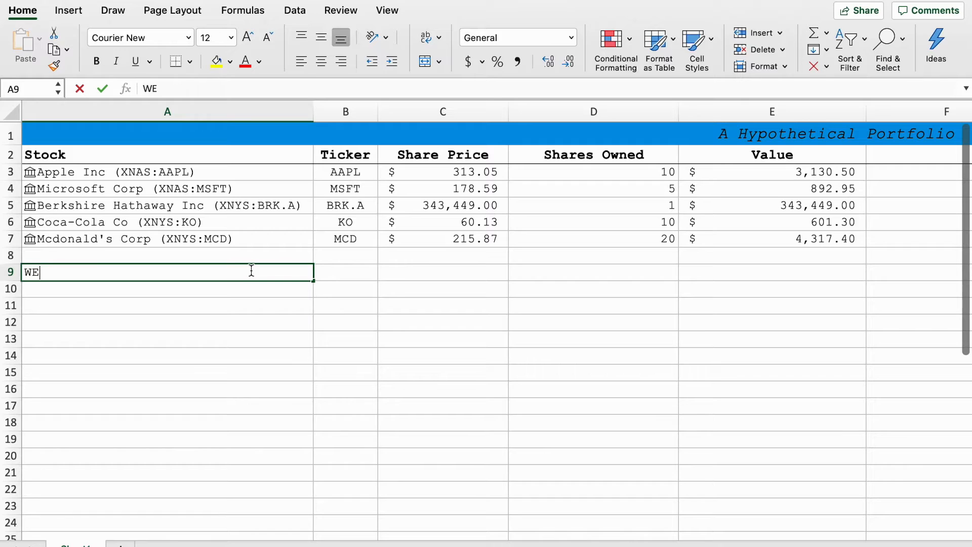
{"action": "type", "text": "ST"}
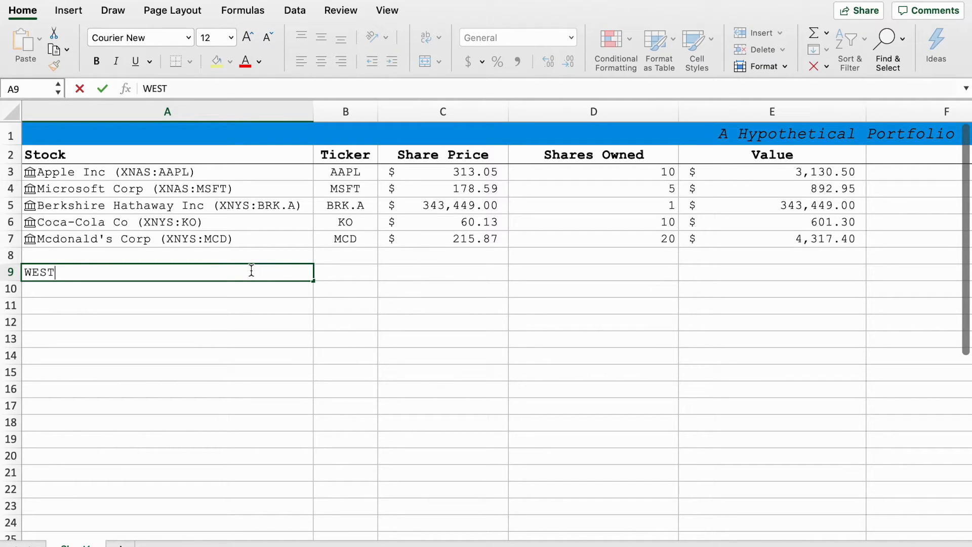
{"action": "type", "text": "PAC BANK"}
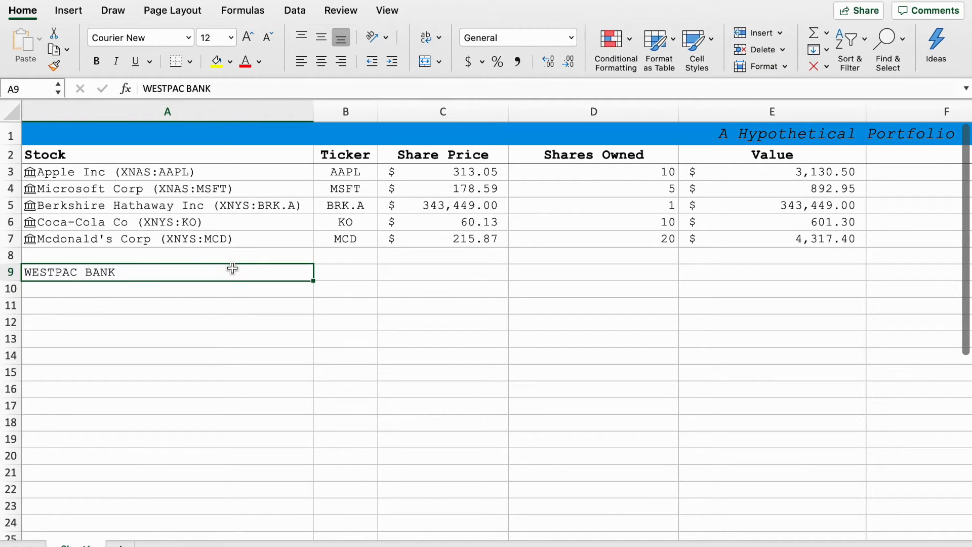
{"action": "left_click", "coordinate": [295, 10]}
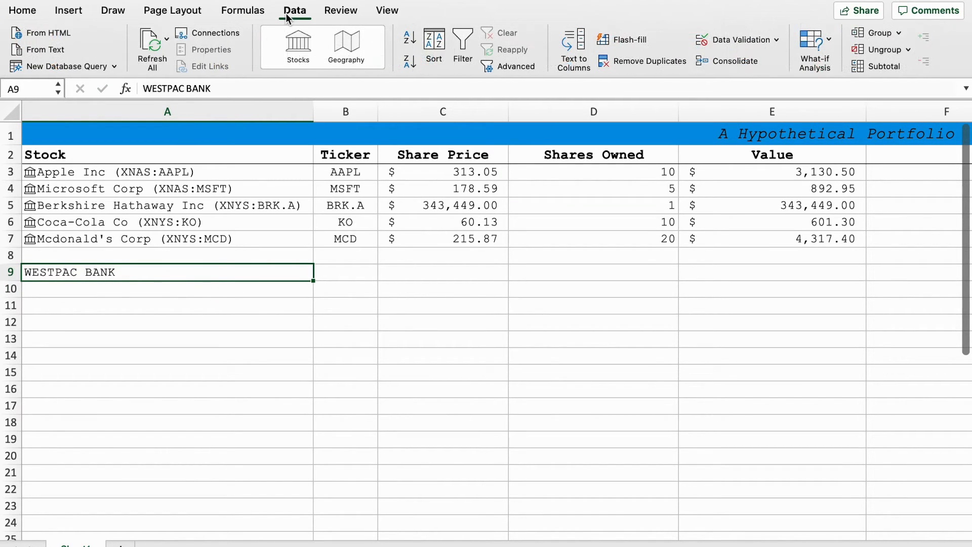
{"action": "left_click", "coordinate": [298, 47]}
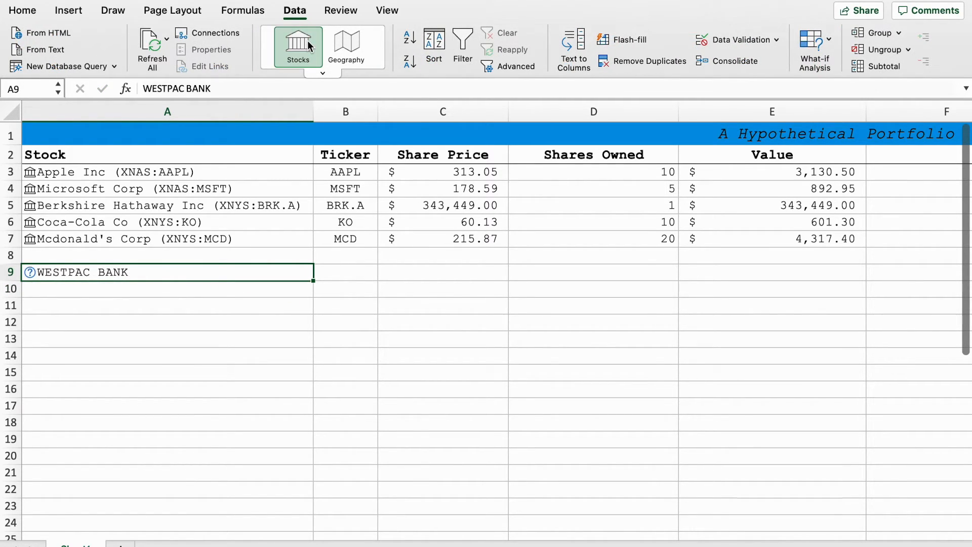
{"action": "left_click", "coordinate": [298, 47]}
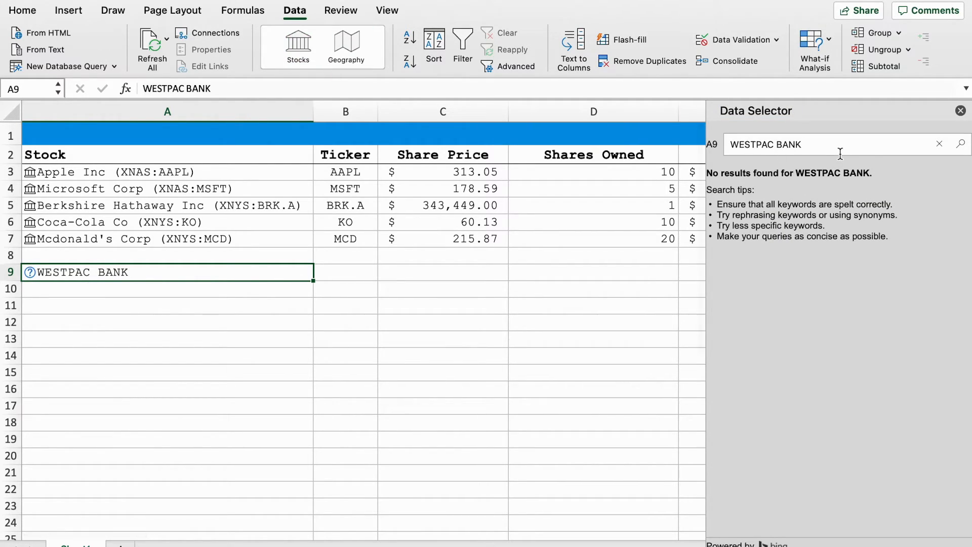
{"action": "key", "text": "Backspace"}
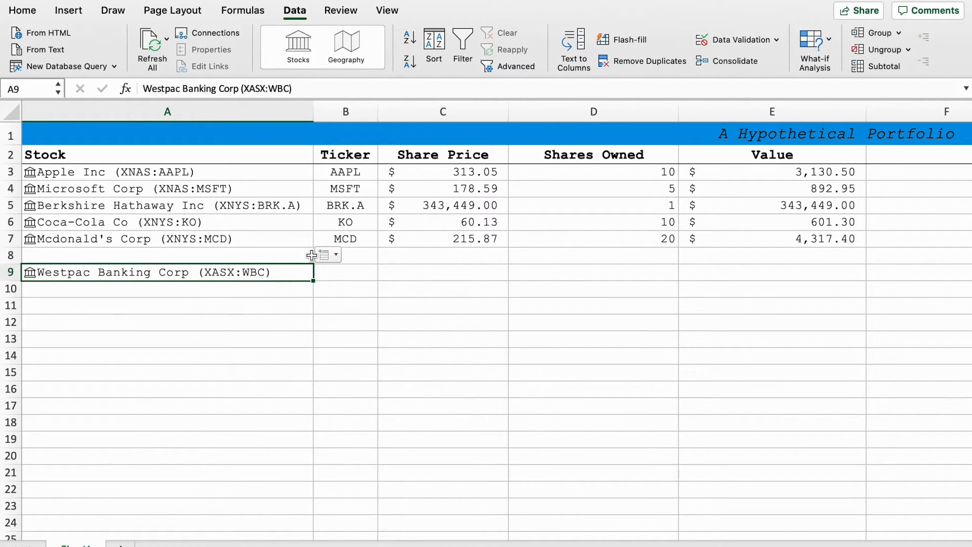
Add Westpac's $25.81 share price and enter 8 shares owned in D9
{"action": "left_click", "coordinate": [323, 254]}
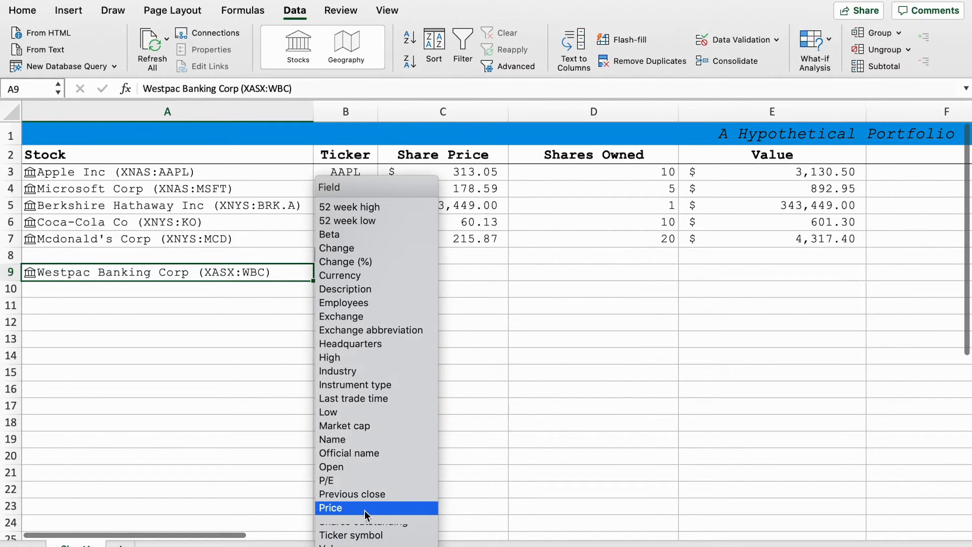
{"action": "left_click", "coordinate": [330, 508]}
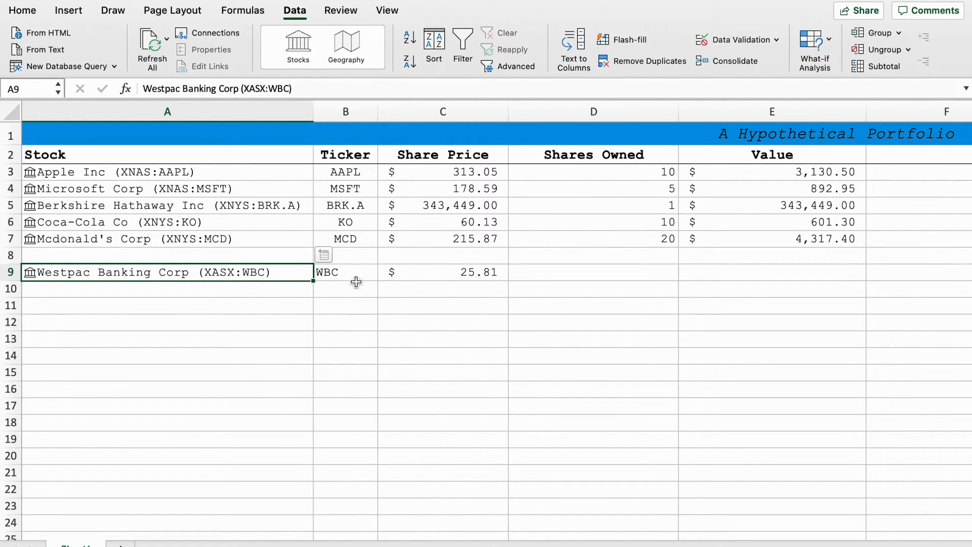
{"action": "left_click", "coordinate": [593, 273]}
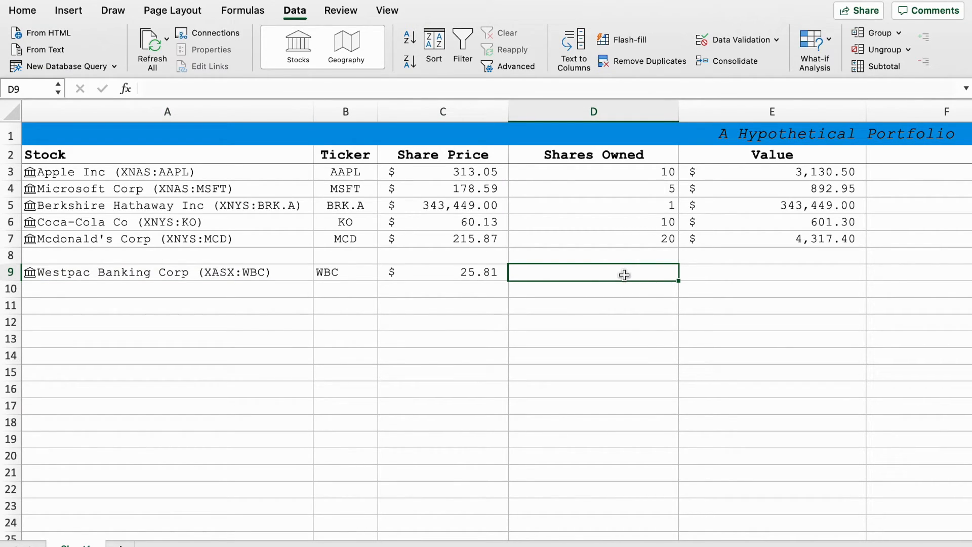
{"action": "type", "text": "8"}
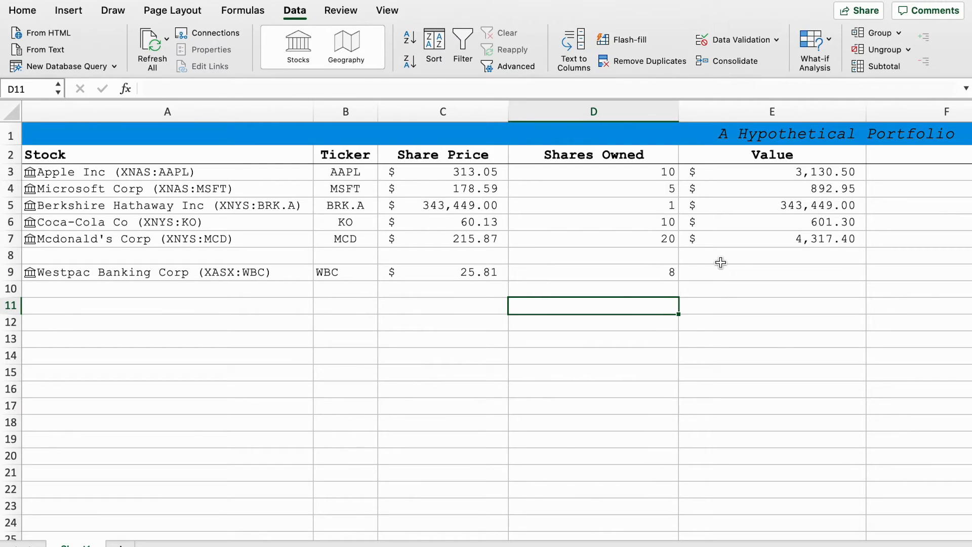
Calculate Westpac's value in E9 with =D9*C9, giving $206.48
{"action": "left_click", "coordinate": [771, 271]}
{"action": "type", "text": "=D9"}
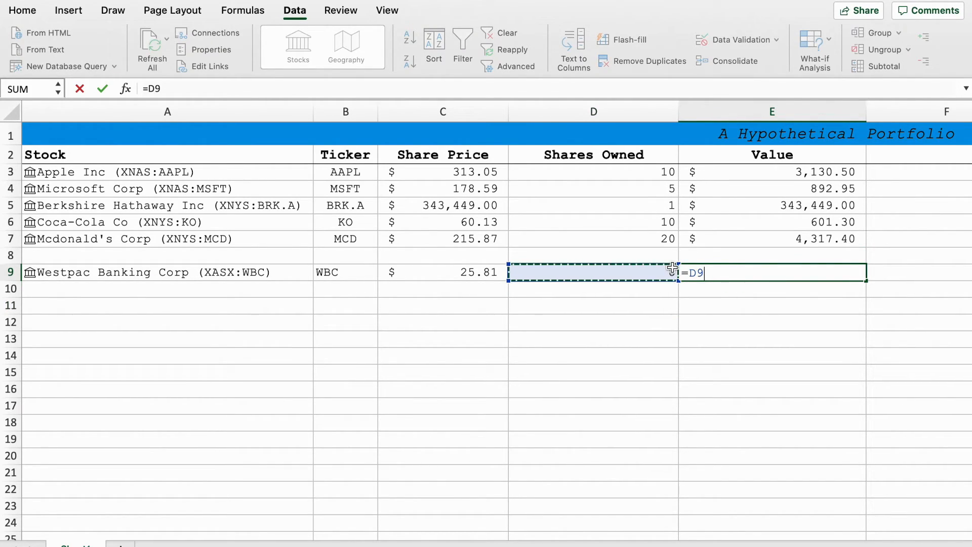
{"action": "type", "text": "*"}
{"action": "left_click", "coordinate": [594, 273]}
{"action": "type", "text": "8"}
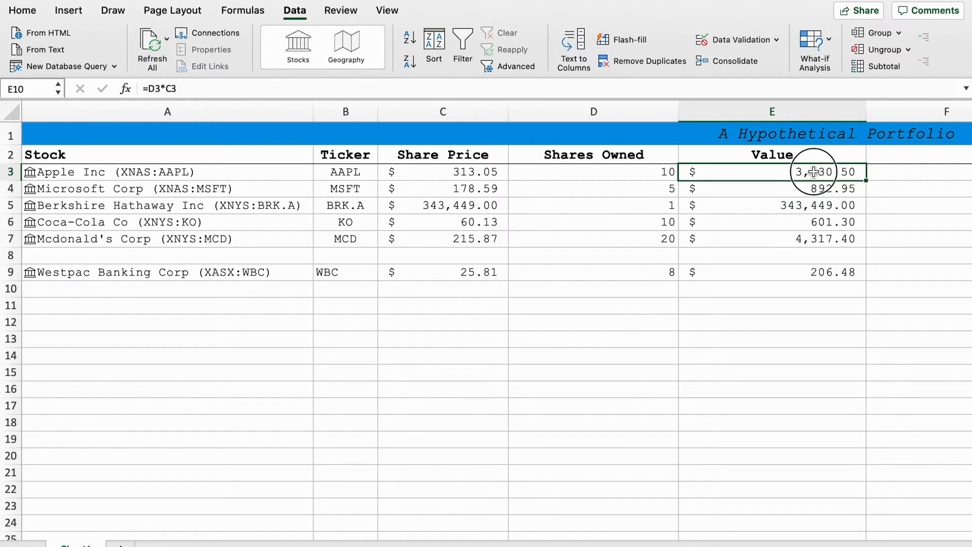
{"action": "left_click_drag", "start_coordinate": [772, 172], "coordinate": [772, 239]}
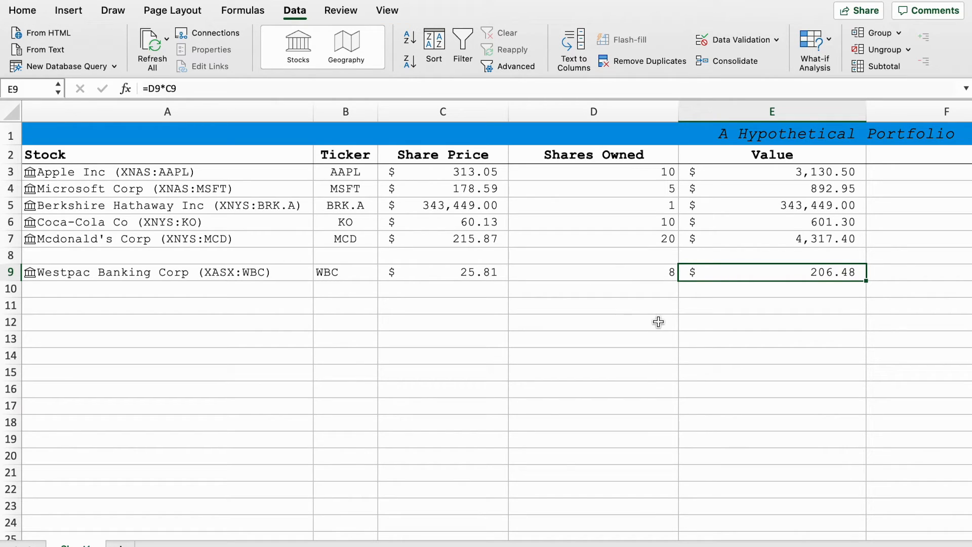
{"action": "left_click", "coordinate": [168, 322]}
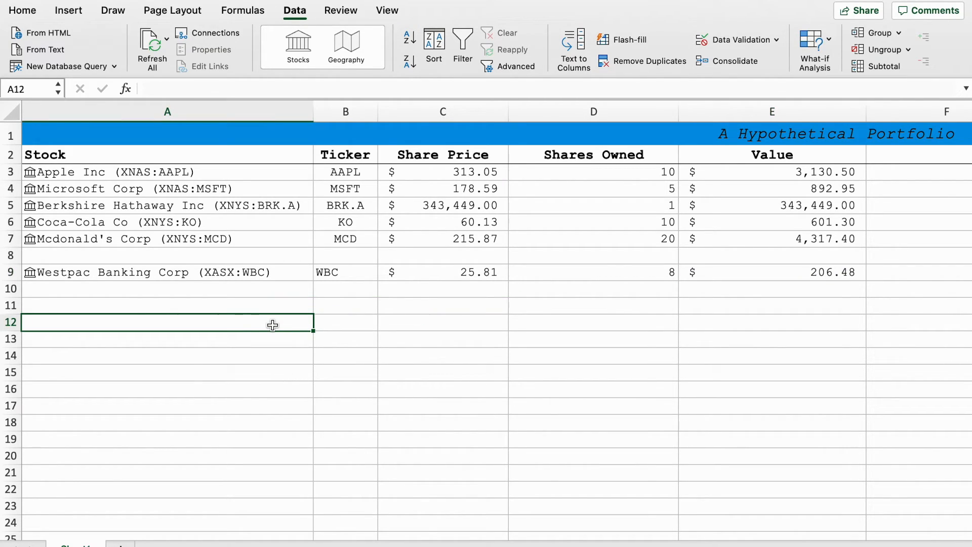
Link USD/AUD in A12 as currency data and insert its $1.51 rate in B12
{"action": "type", "text": "USD/"}
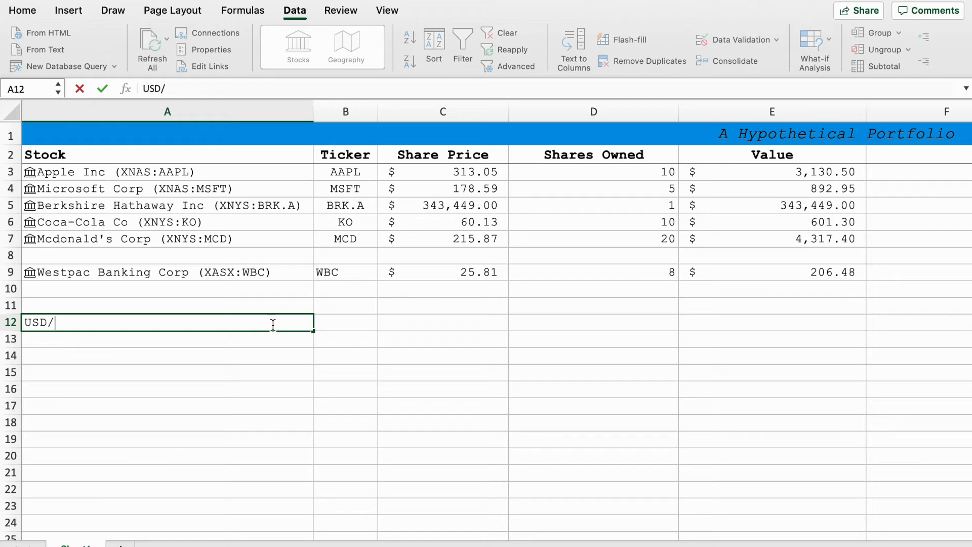
{"action": "type", "text": "AUD"}
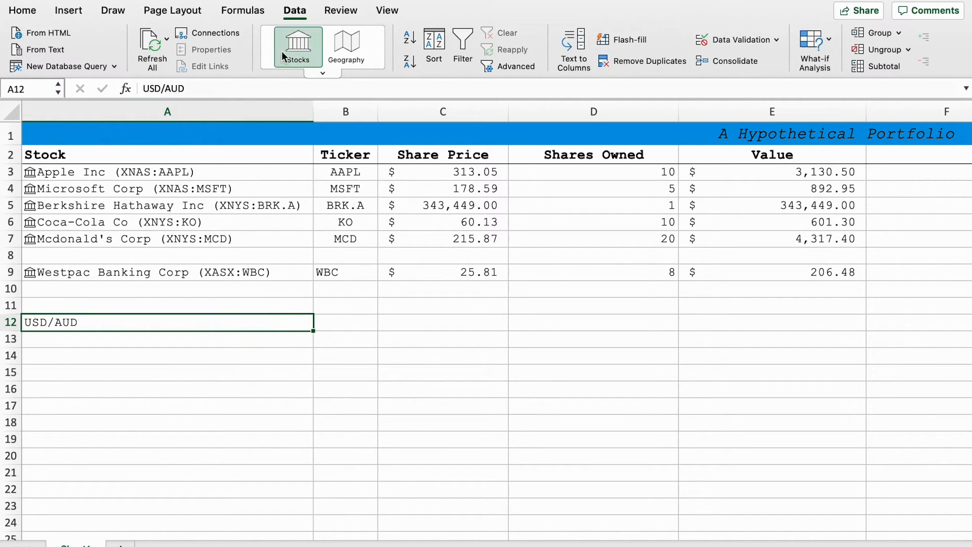
{"action": "left_click", "coordinate": [297, 47]}
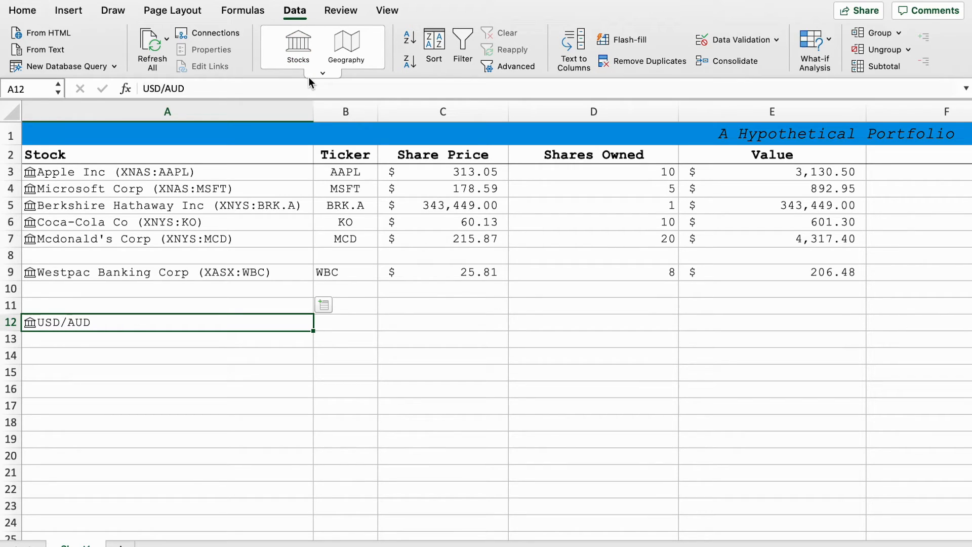
{"action": "left_click", "coordinate": [323, 305]}
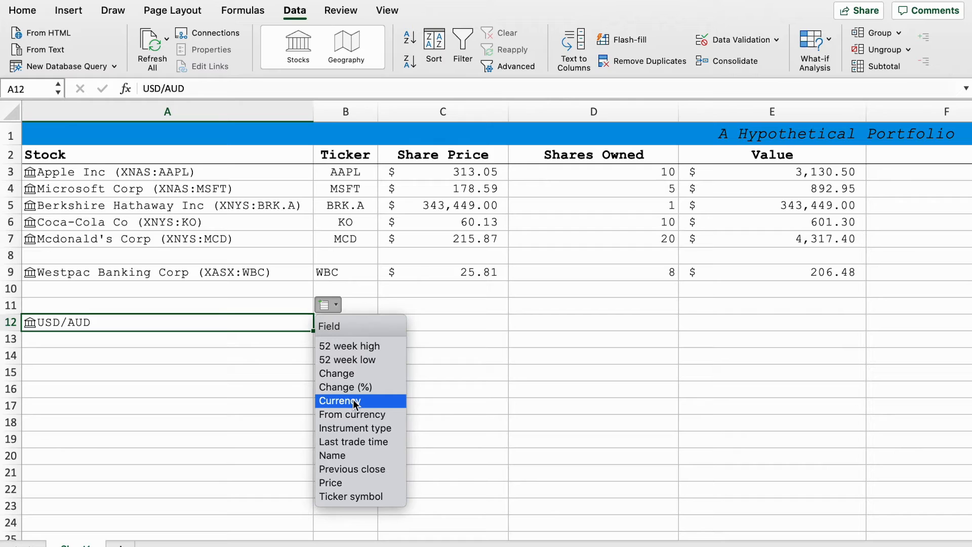
{"action": "mouse_move", "coordinate": [331, 482]}
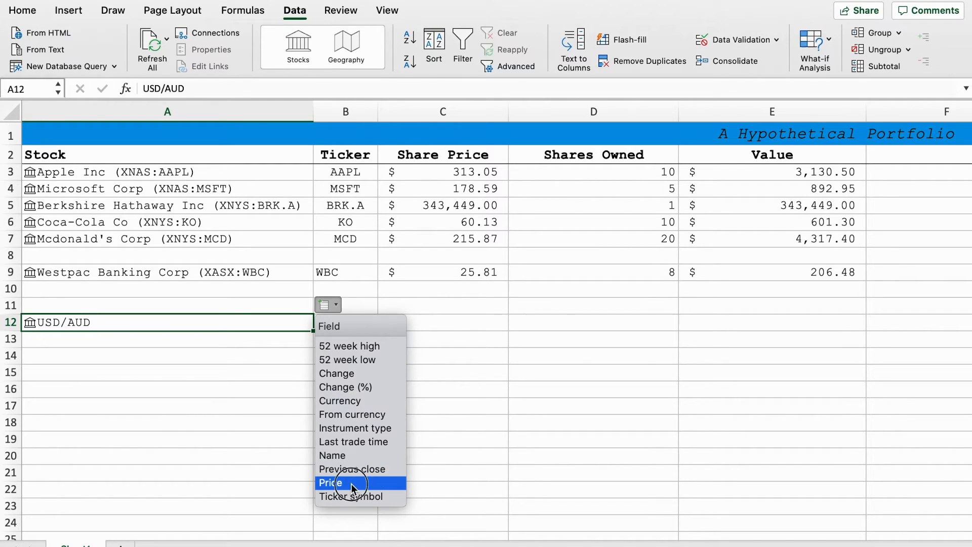
{"action": "left_click", "coordinate": [330, 483]}
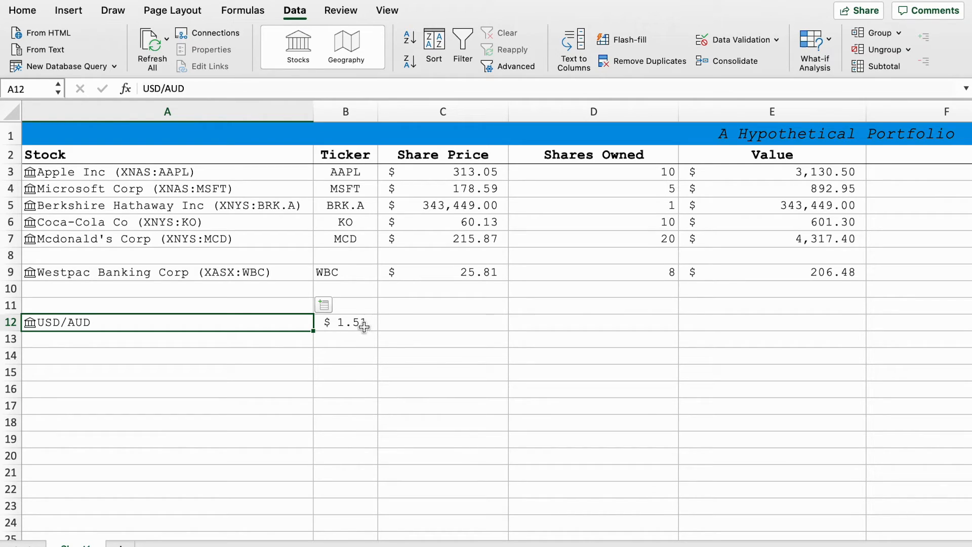
{"action": "left_click", "coordinate": [346, 323]}
{"action": "type", "text": "V"}
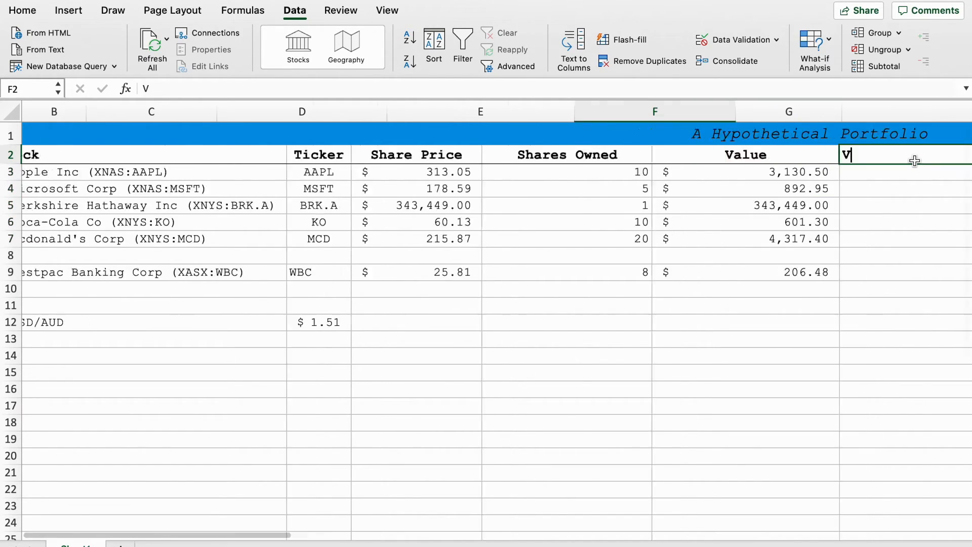
Add the VALUE ($A) heading in F2 and start the E3 times exchange-rate formula
{"action": "type", "text": "ALUE ("}
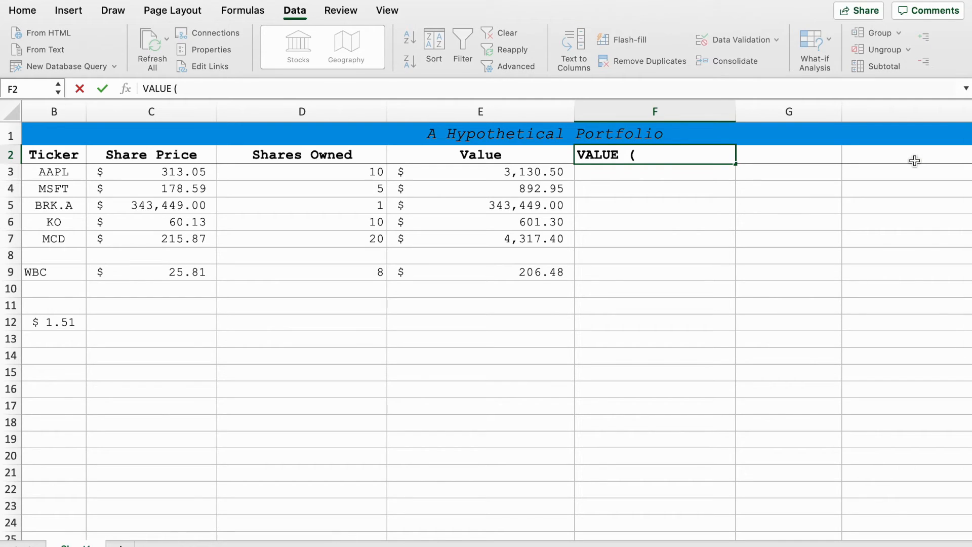
{"action": "type", "text": "$A"}
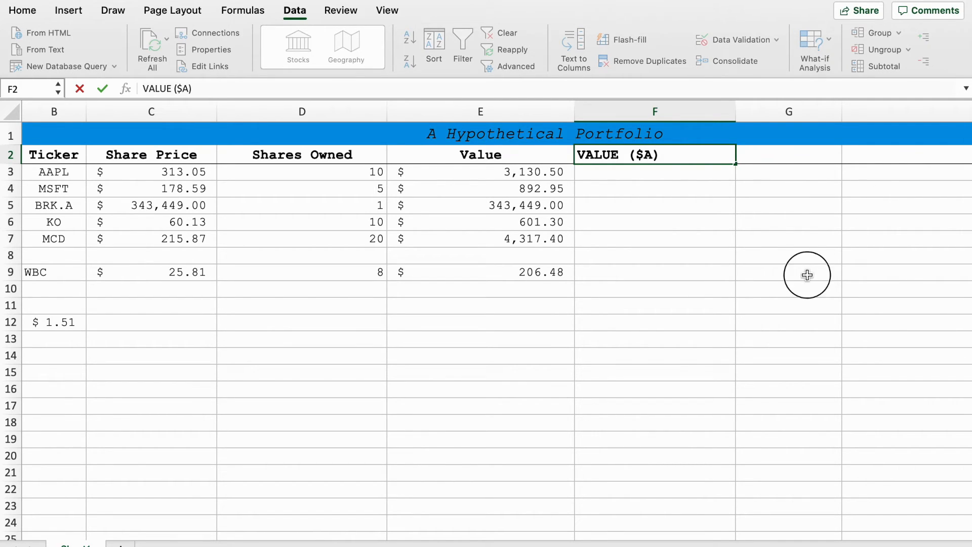
{"action": "left_click", "coordinate": [788, 271]}
{"action": "type", "text": "="}
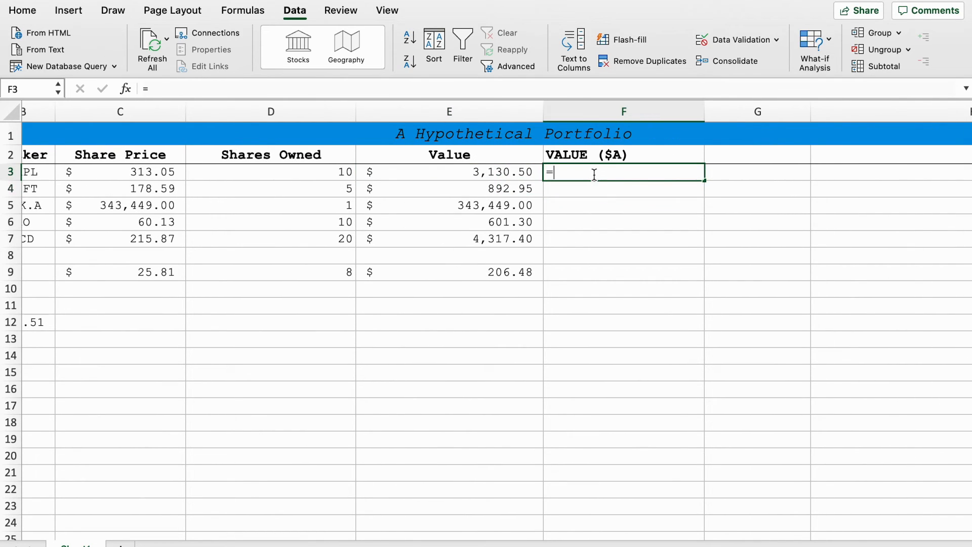
{"action": "left_click", "coordinate": [450, 172]}
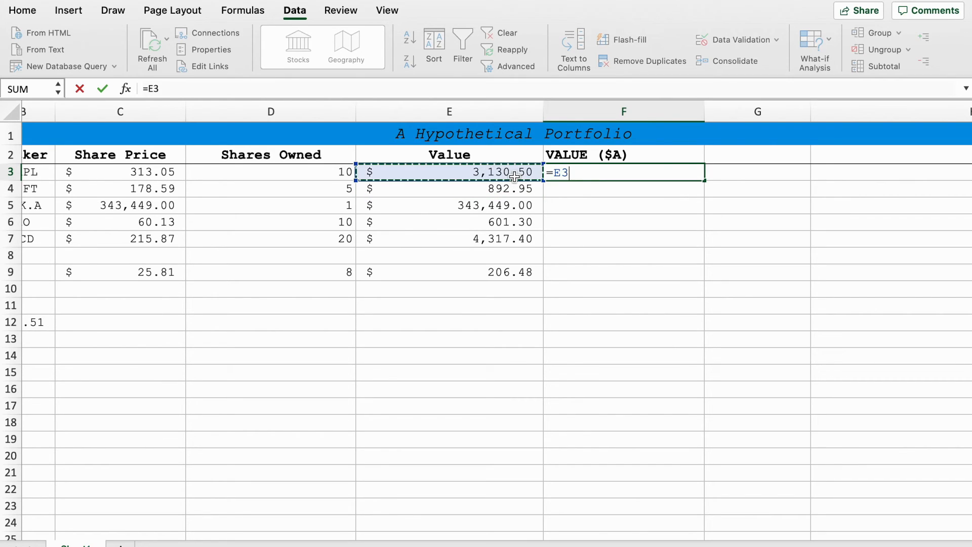
{"action": "type", "text": "*"}
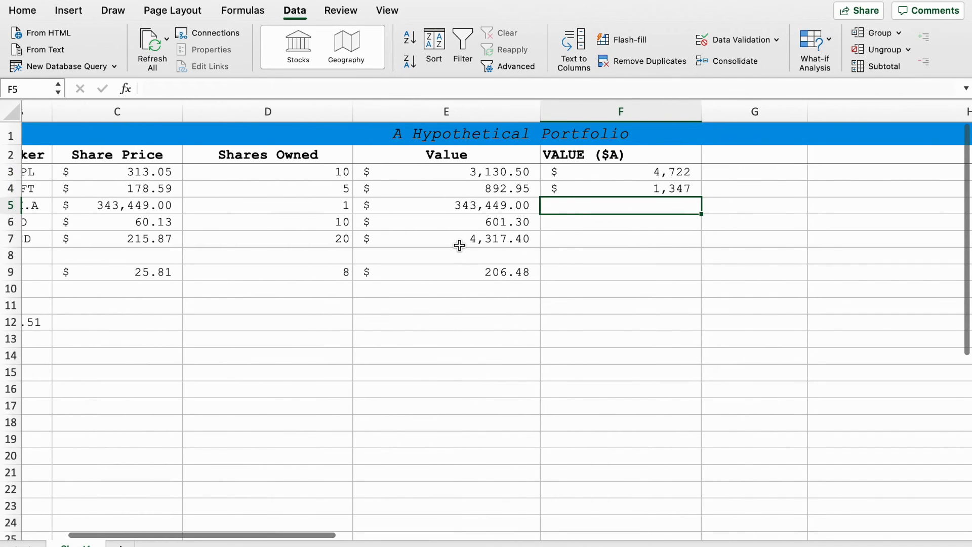
{"action": "scroll", "scroll_direction": "left", "scroll_amount": 3}
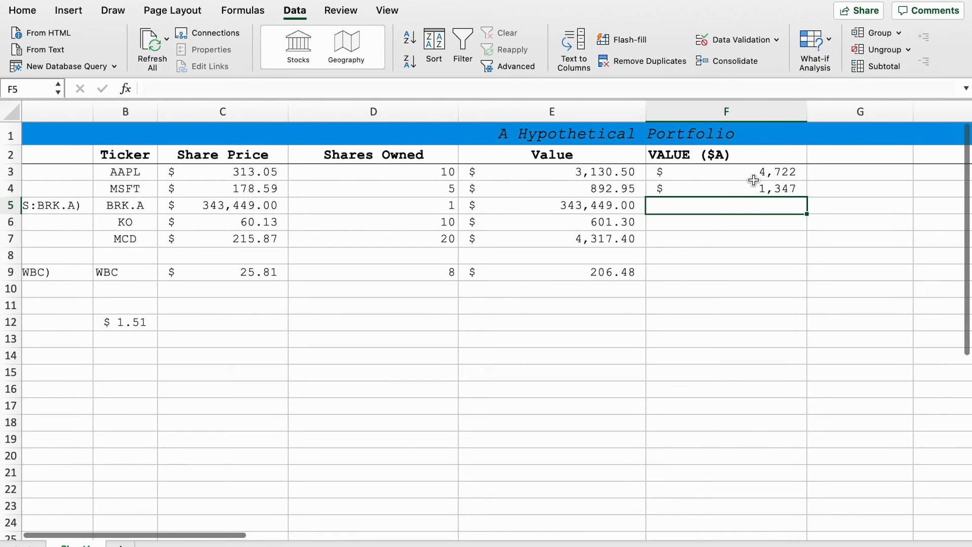